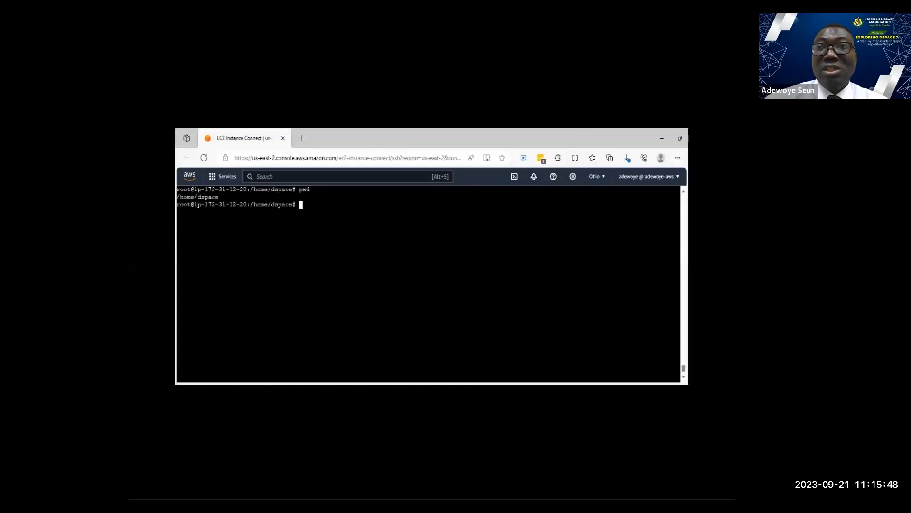
# Download the dspace-7.6.tar.gz source tarball from GitHub with wget and extract it with tar -xvf
pyautogui.write('wget')
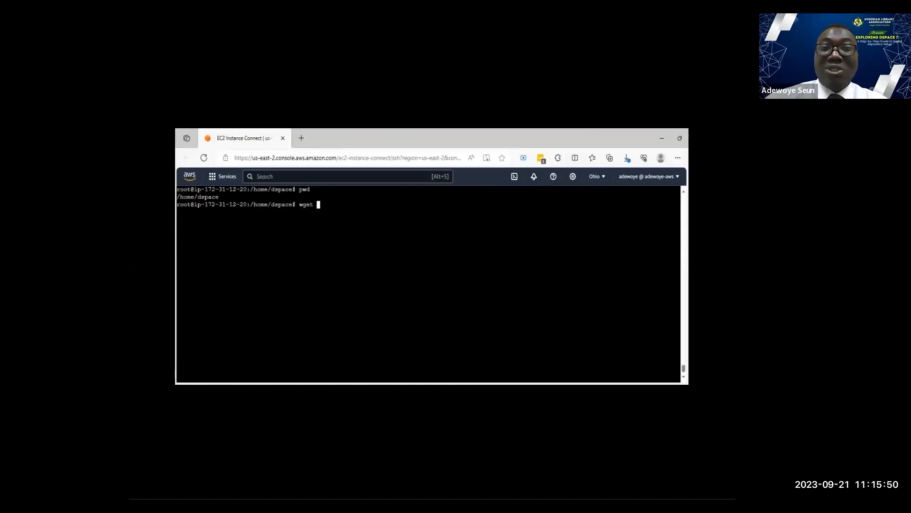
pyautogui.write('https://github.com/DSpace/DSpace/archive/refs/tags/dspace-7.6.tar.gz')
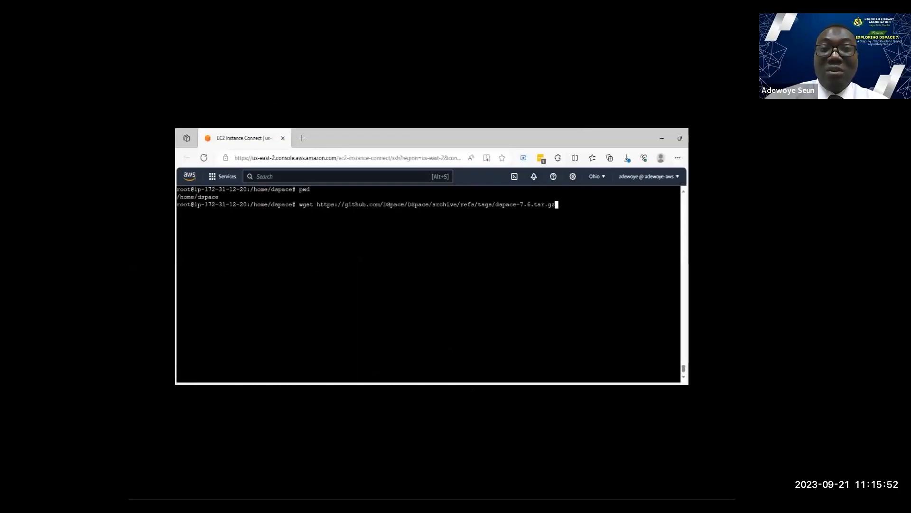
pyautogui.press('enter')
pyautogui.write('tar')
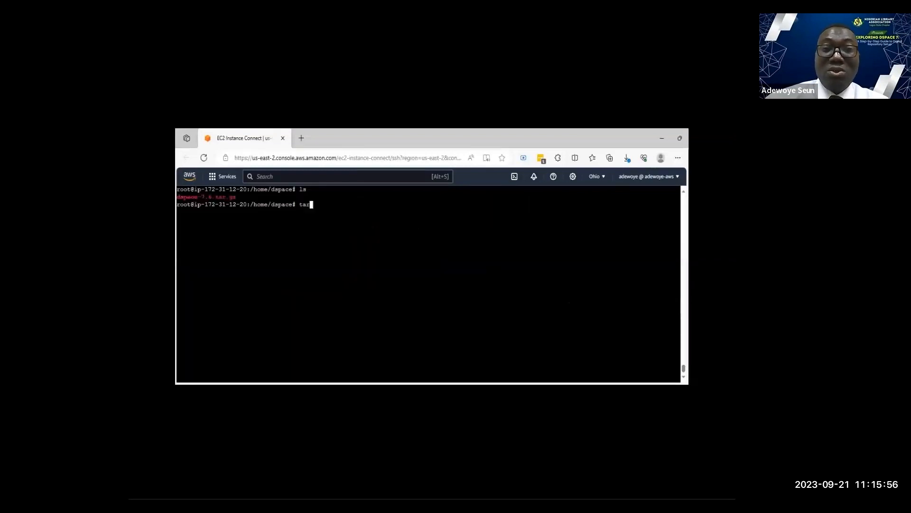
pyautogui.write('-xvf')
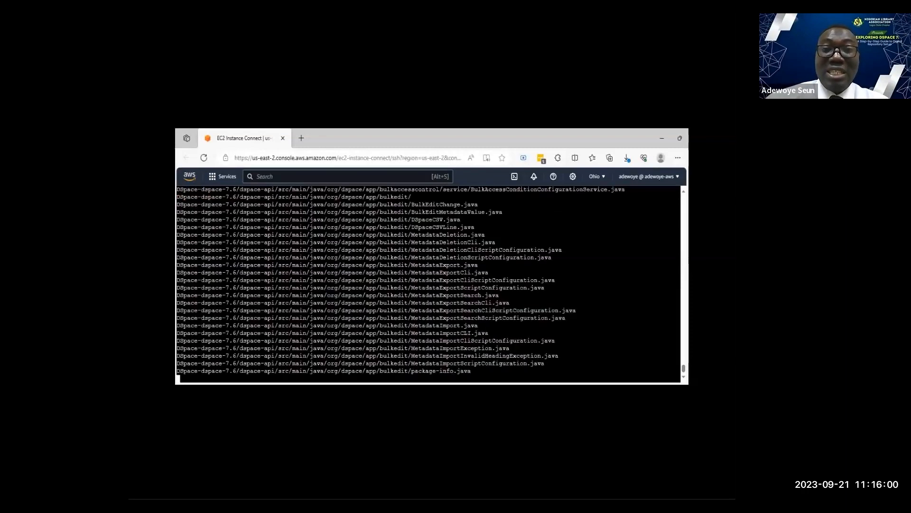
pyautogui.scroll(-3)
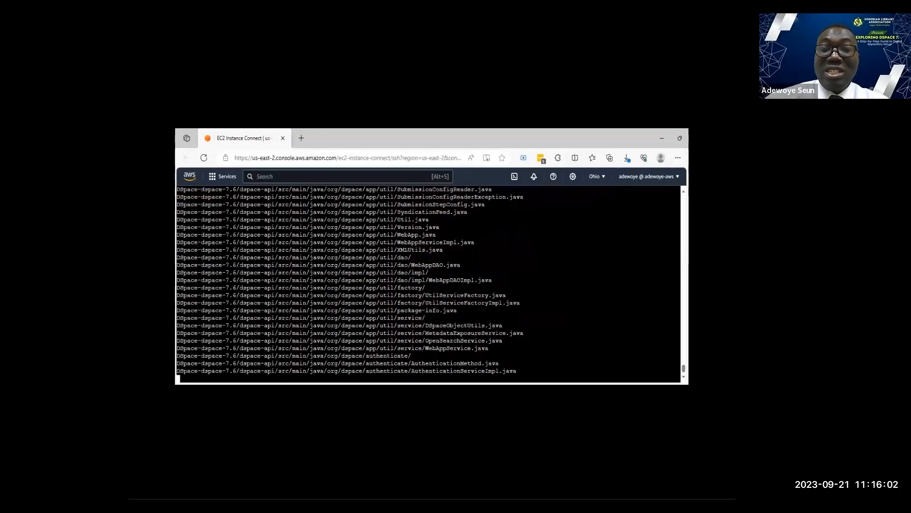
pyautogui.scroll(-3)
pyautogui.write('mv')
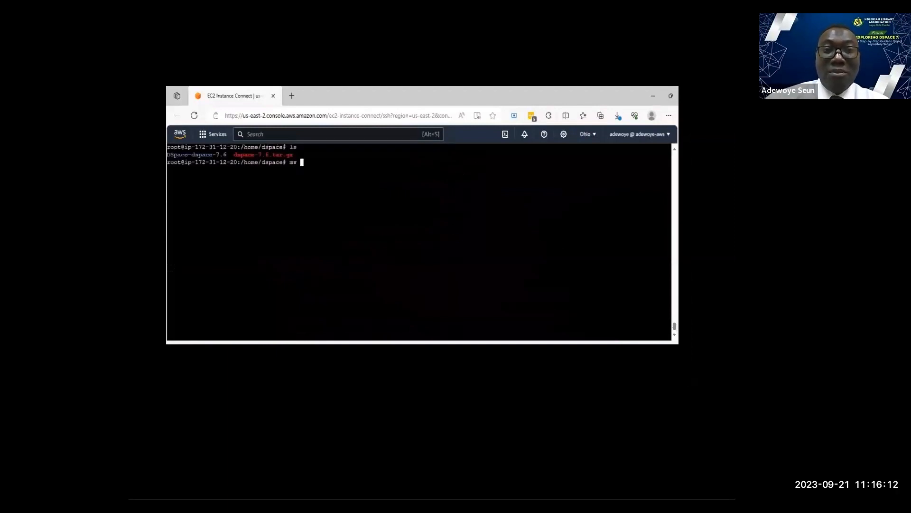
# Rename DSpace-dspace-7.6 to dspace-src, cd into it and list its contents
pyautogui.write('DSpace-dspace-7.6')
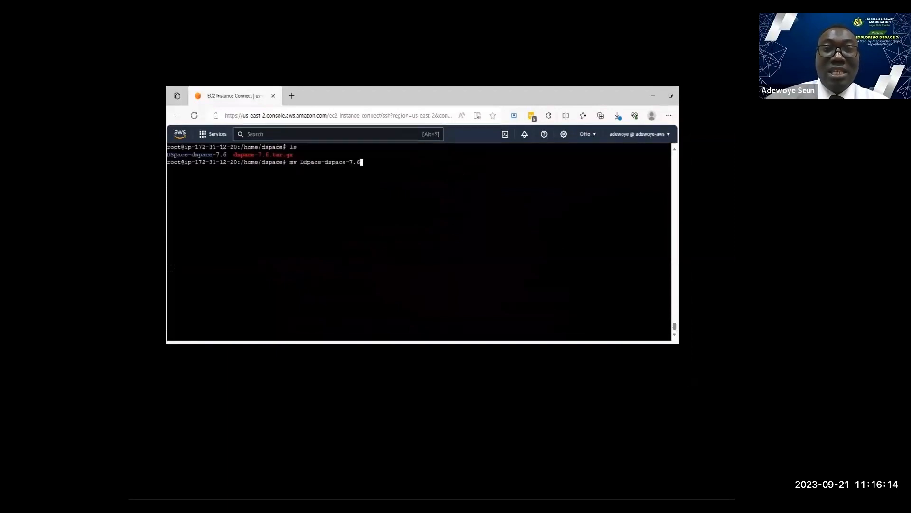
pyautogui.write('da')
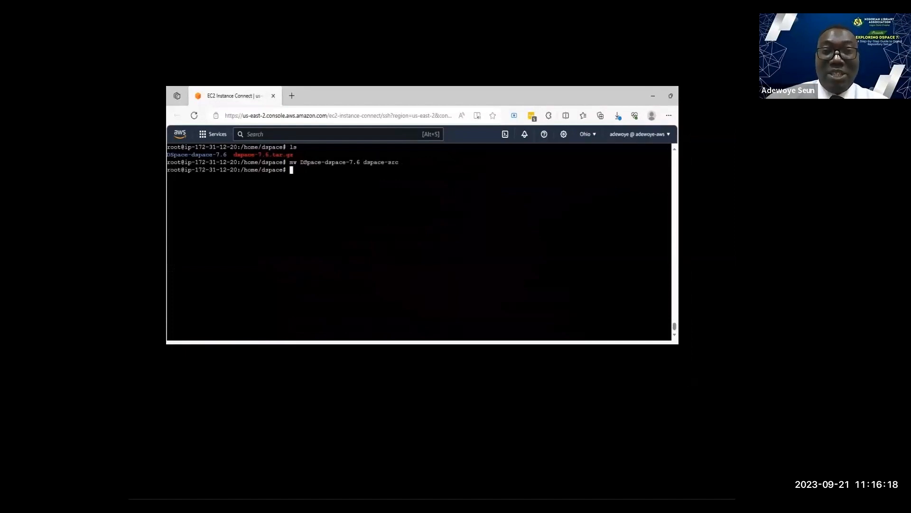
pyautogui.write('cd')
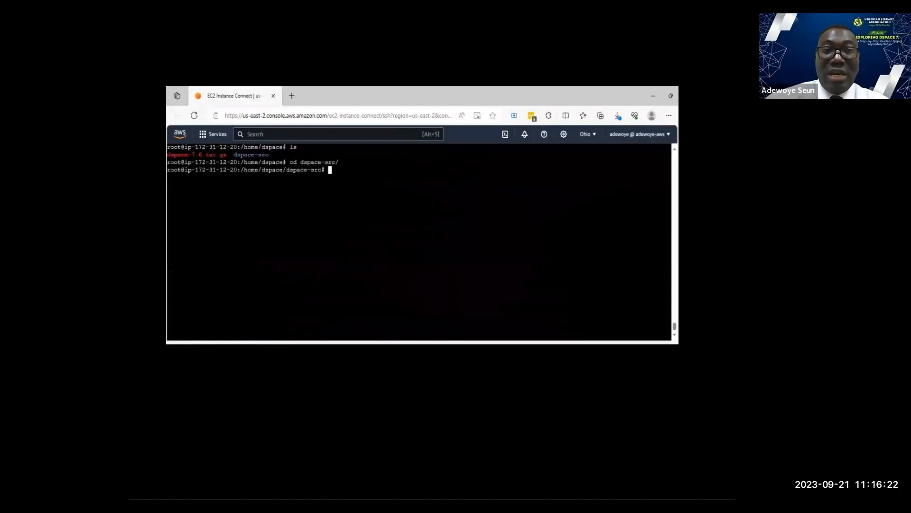
pyautogui.write('ls')
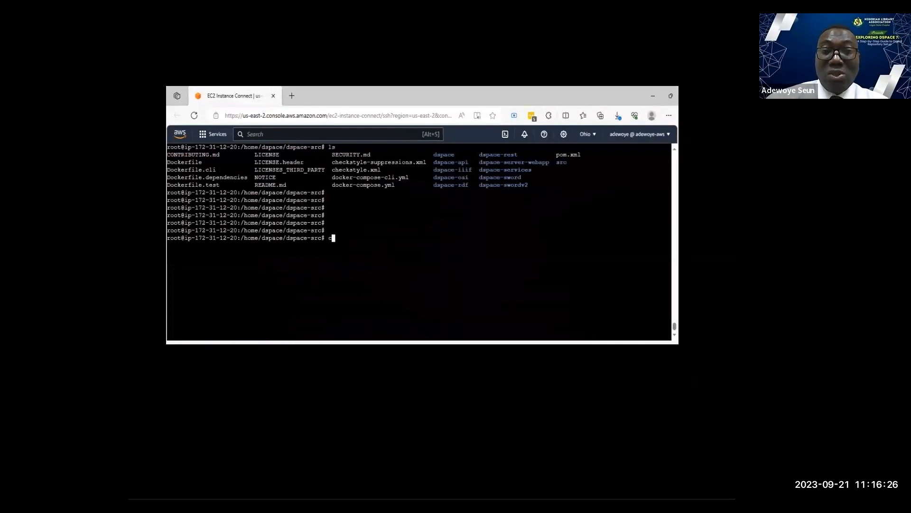
# Move into dspace/config and copy dspace.cfg to local.cfg
pyautogui.write('d dspace/config/')
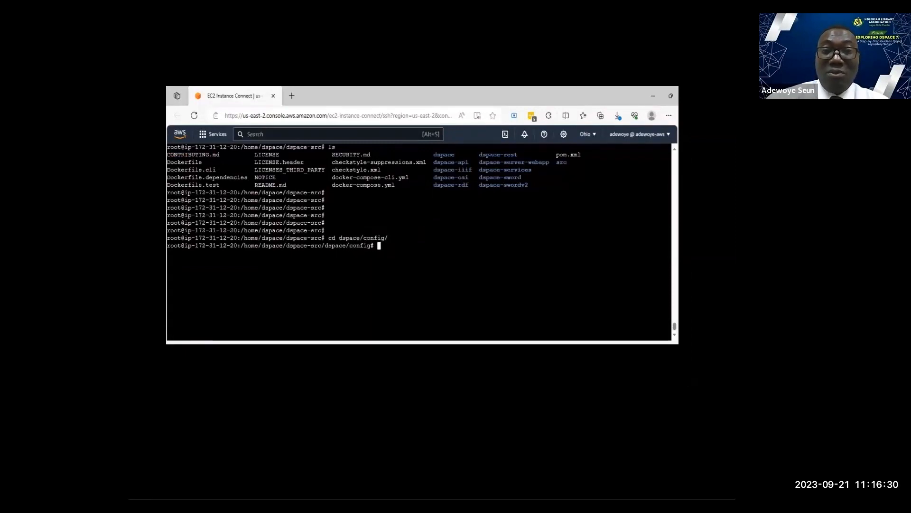
pyautogui.write('cp dspace.cfg lo')
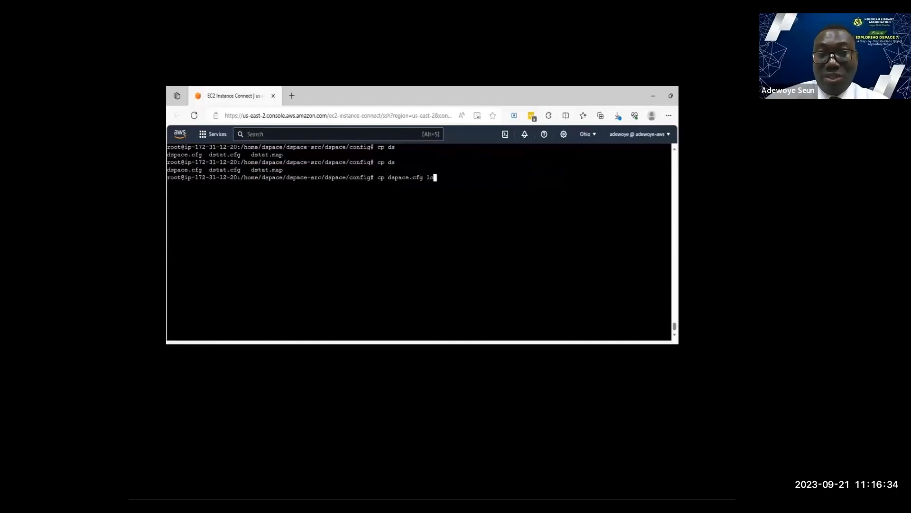
pyautogui.write('ocal.cfg')
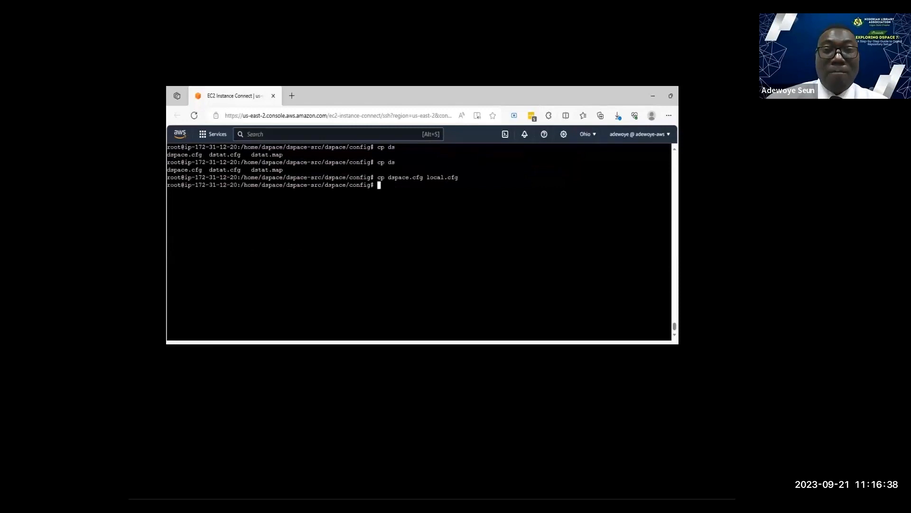
pyautogui.write('vim local.cfg')
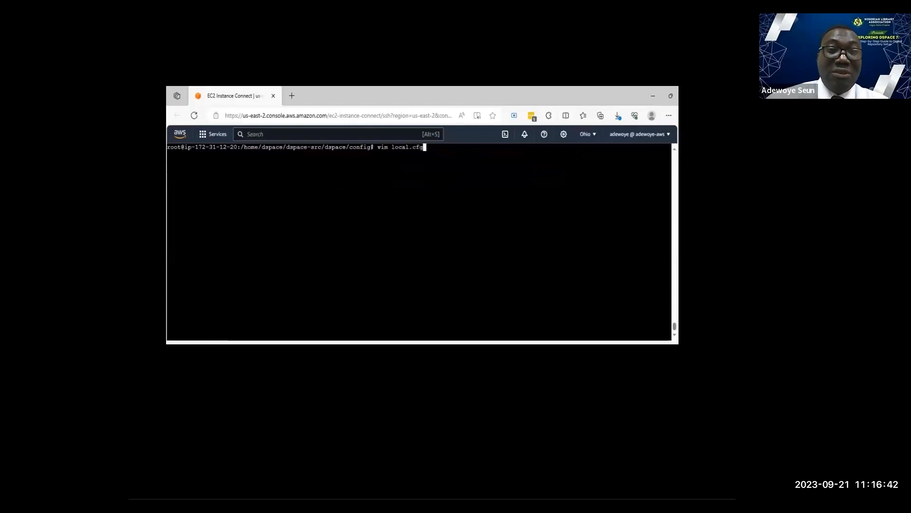
# Edit local.cfg in vim, setting dspace.dir to /opt/dspace-7/server
pyautogui.press('enter')
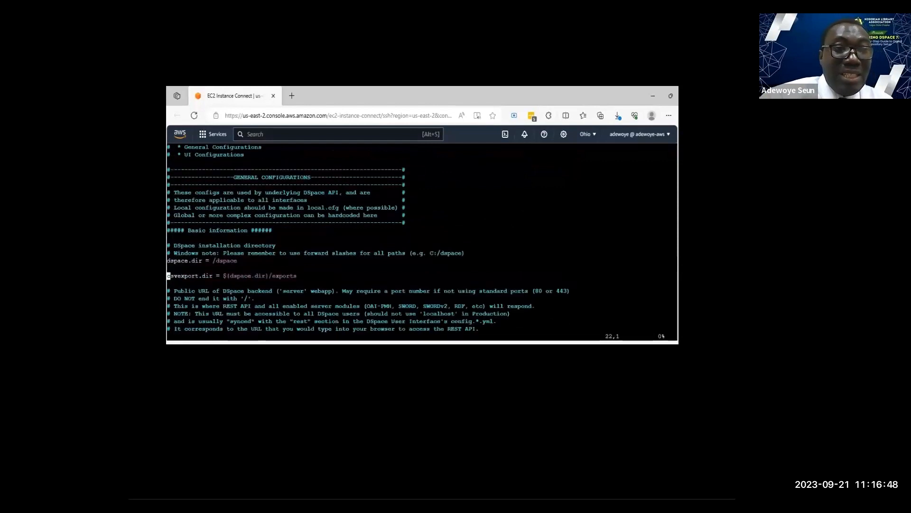
pyautogui.press('i')
pyautogui.write('o')
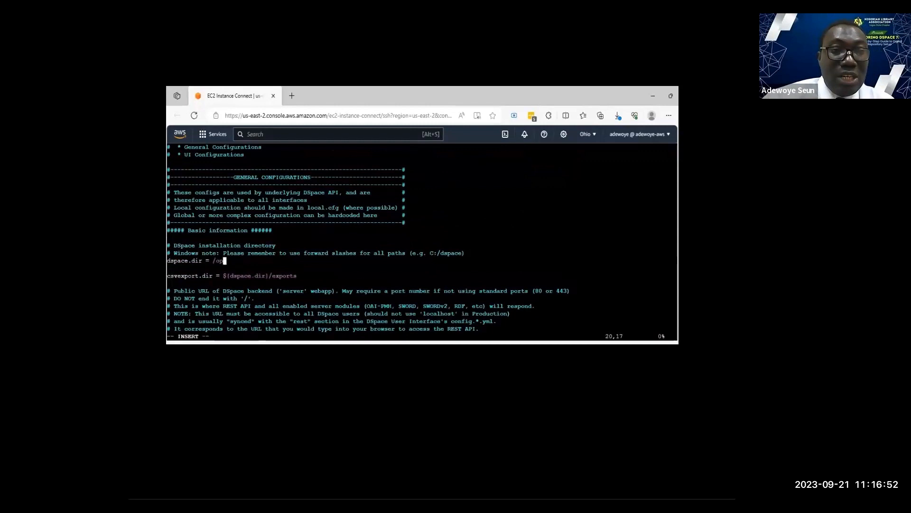
pyautogui.write('t')
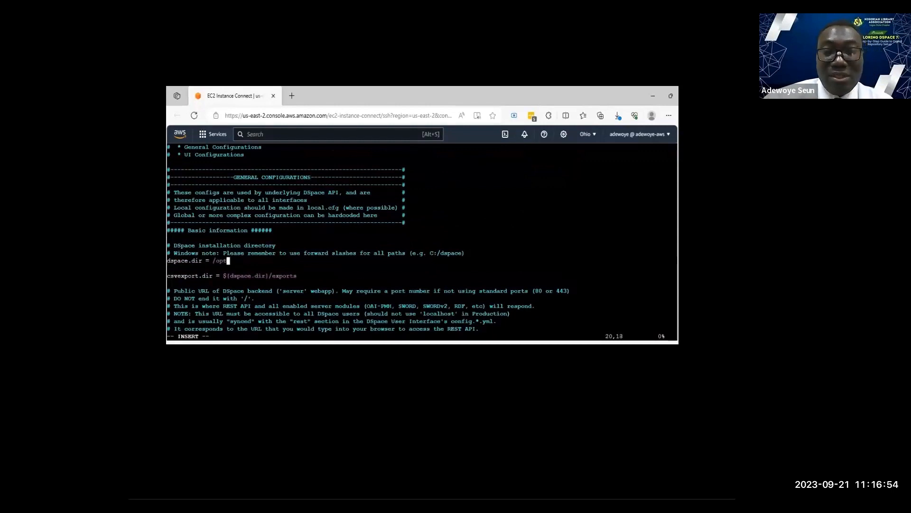
pyautogui.write('/dspace-7')
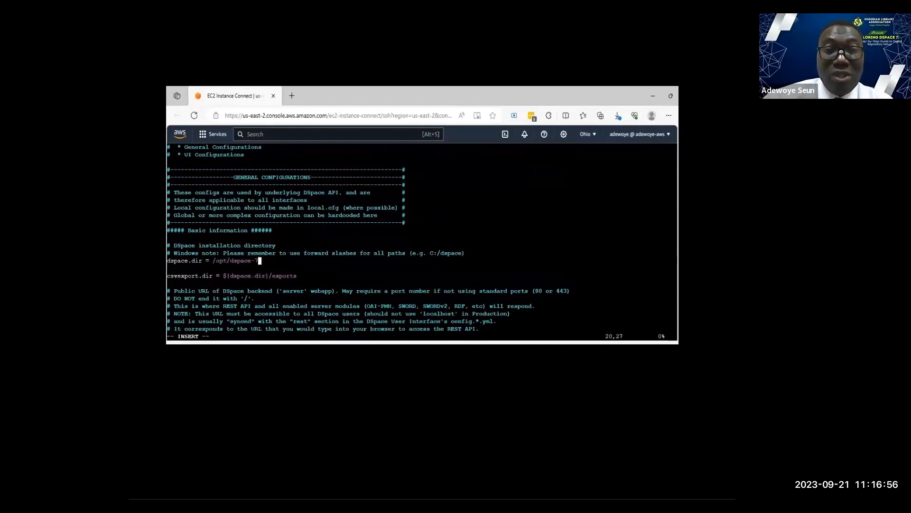
pyautogui.write('7/server')
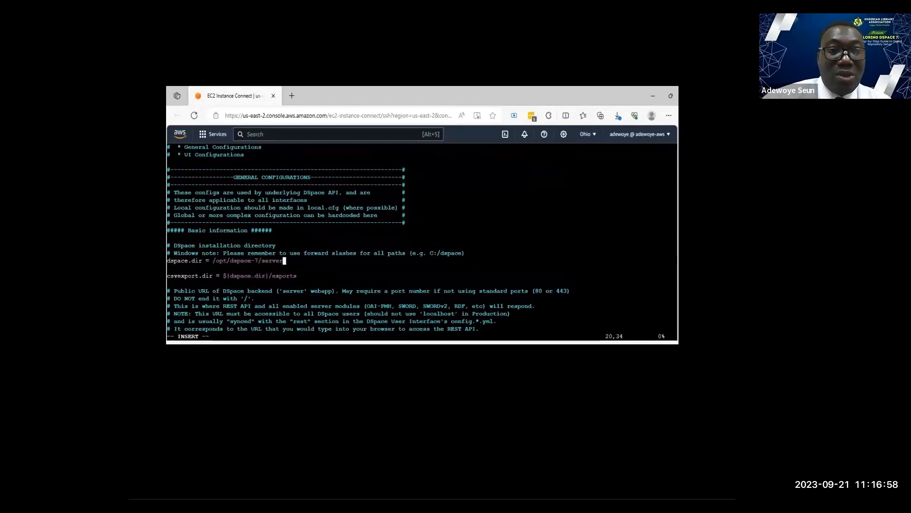
pyautogui.scroll(-3)
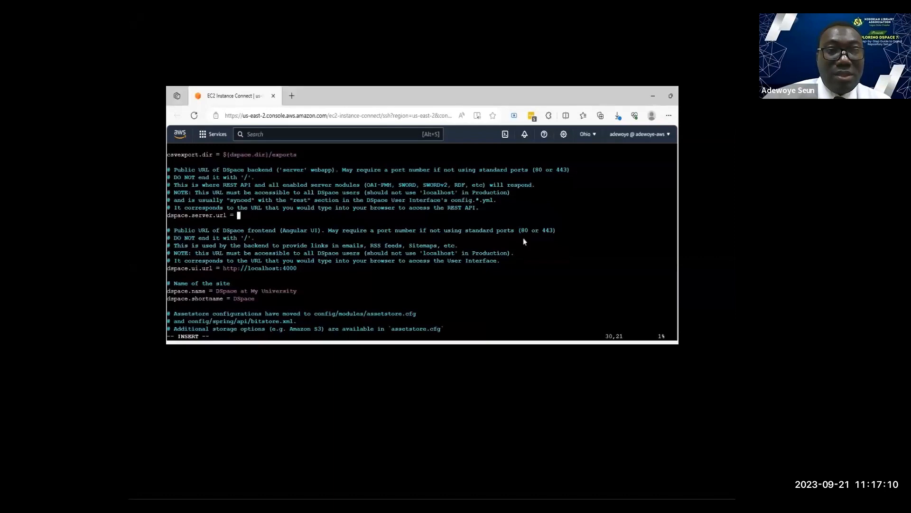
pyautogui.write('https://api-dspace2.sterhost.com/')
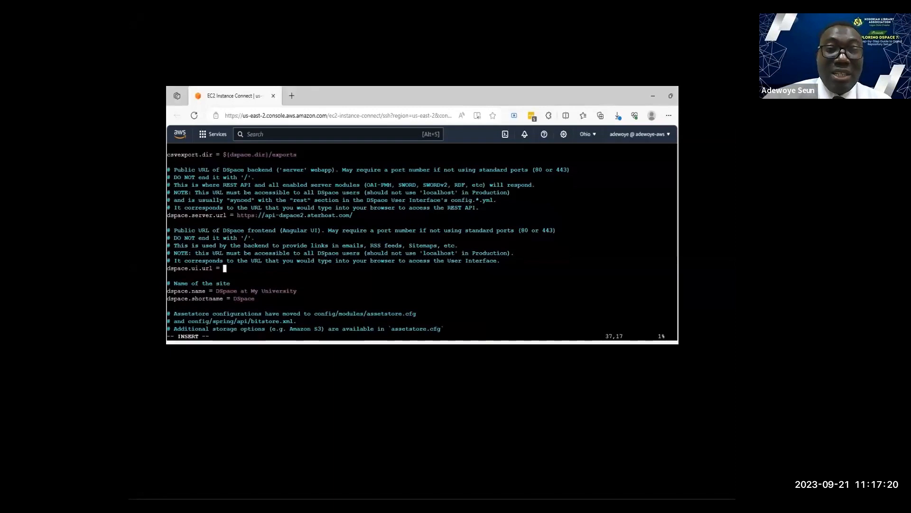
pyautogui.write('https://dspace2.sternhost.com')
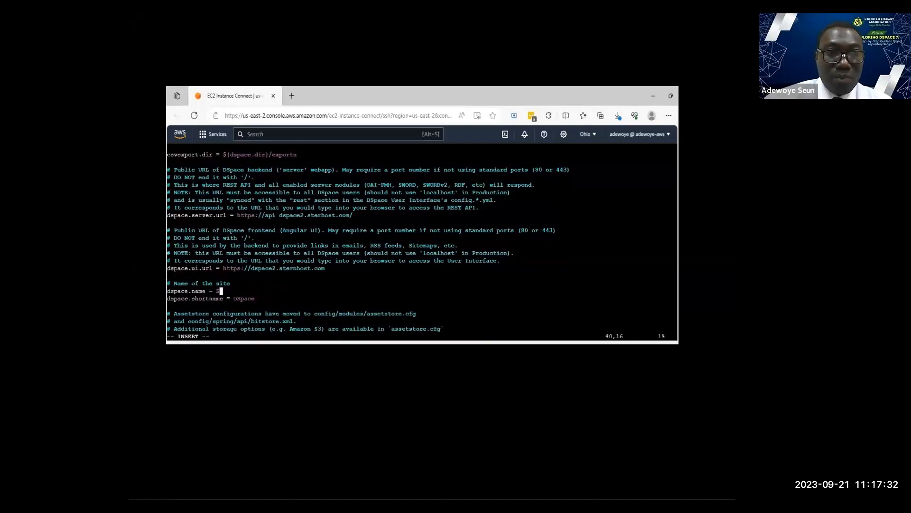
pyautogui.write('ter')
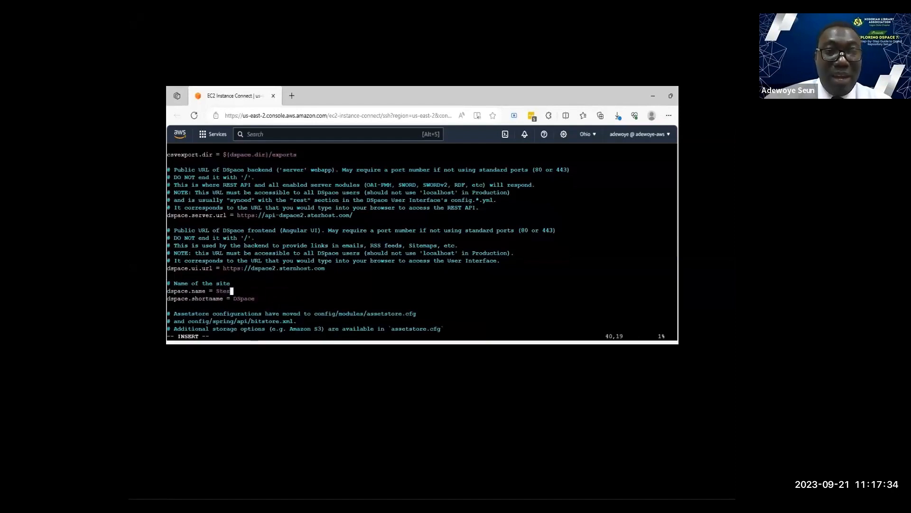
pyautogui.write('SternHost R')
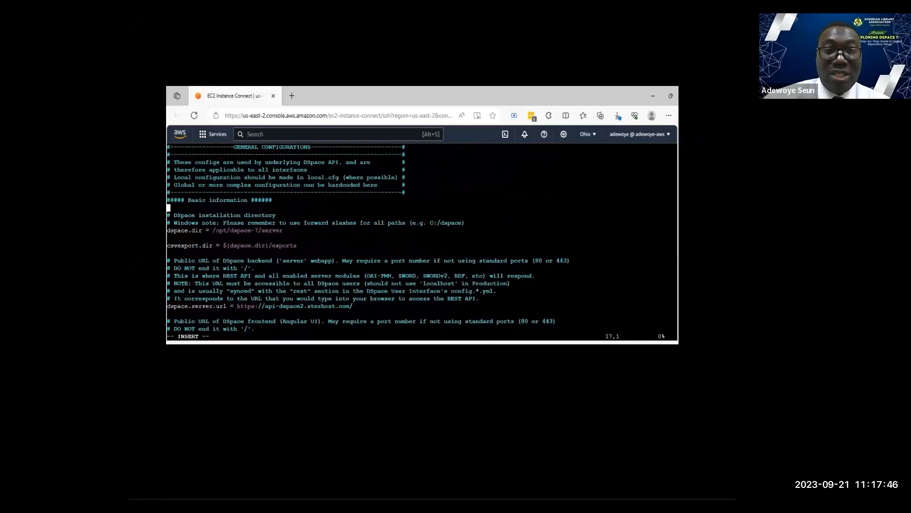
pyautogui.scroll(-3)
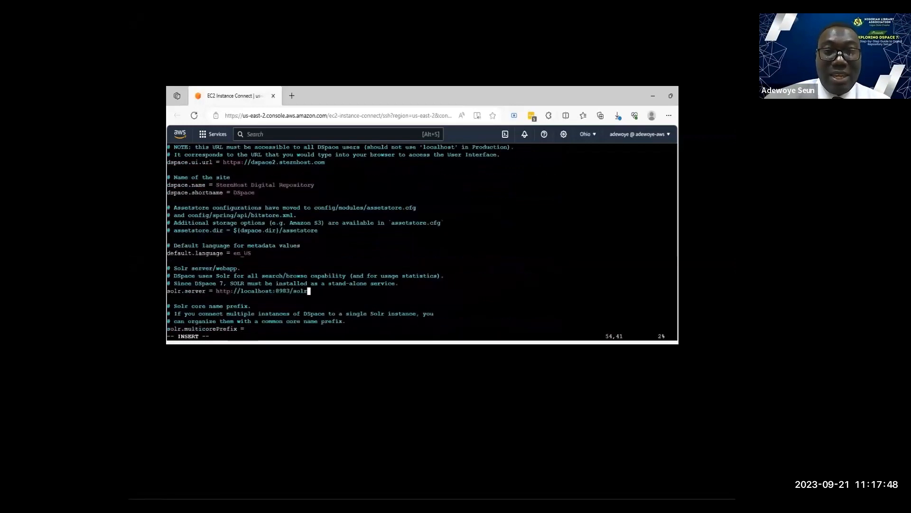
pyautogui.scroll(-3)
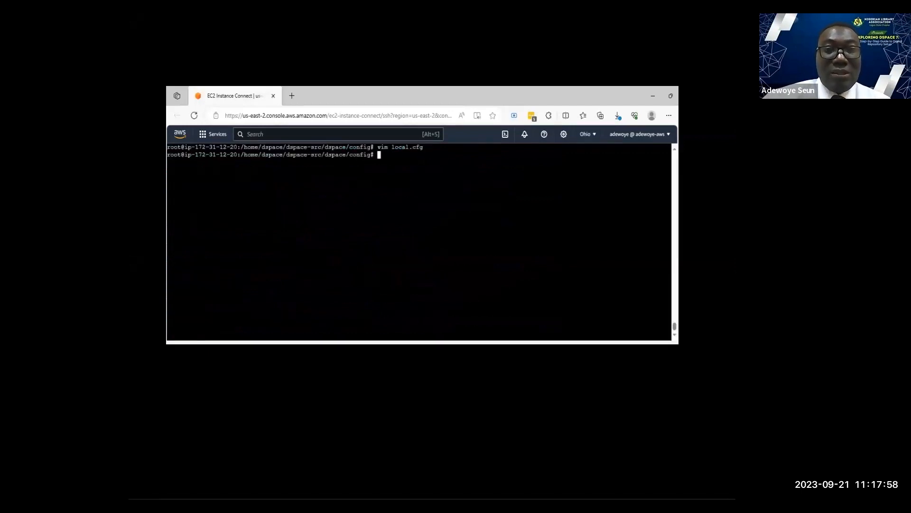
# Return to dspace-src and run mvn package until the backend reports BUILD SUCCESS
pyautogui.write('cd ..')
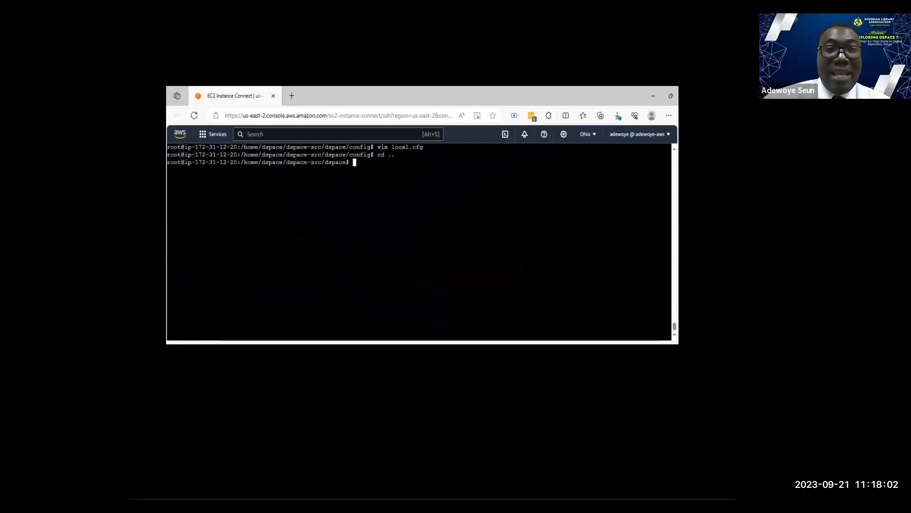
pyautogui.write('pwd')
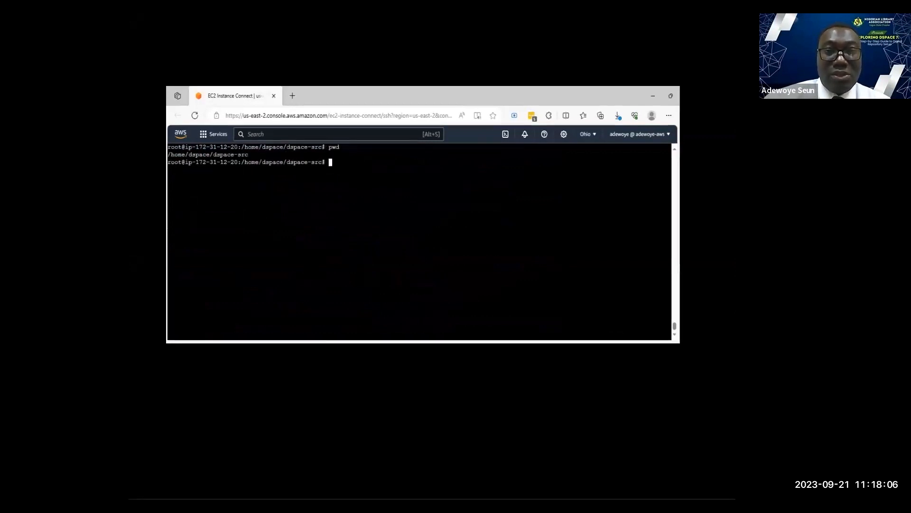
pyautogui.write('cd')
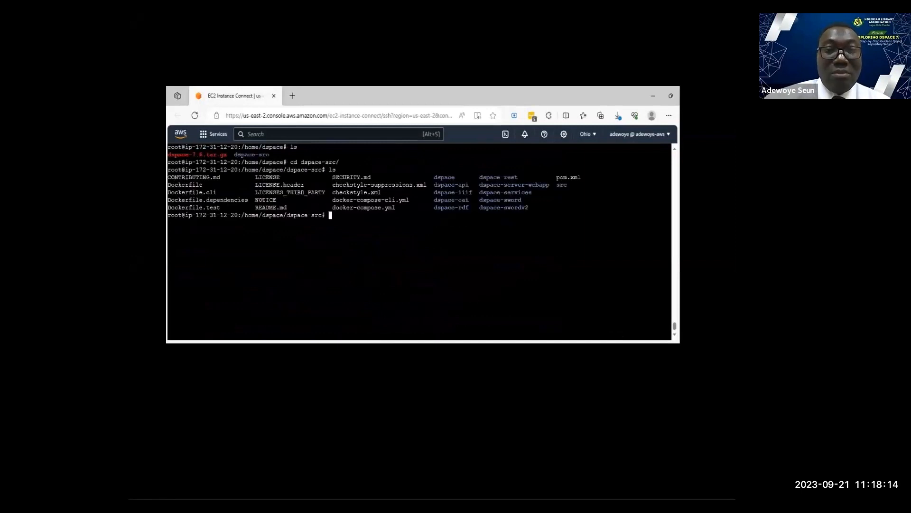
pyautogui.write('mvn')
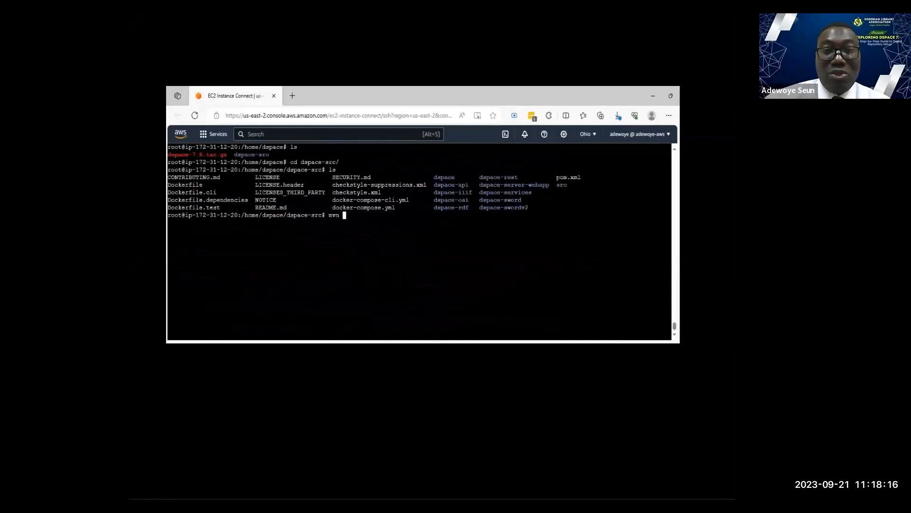
pyautogui.write('package')
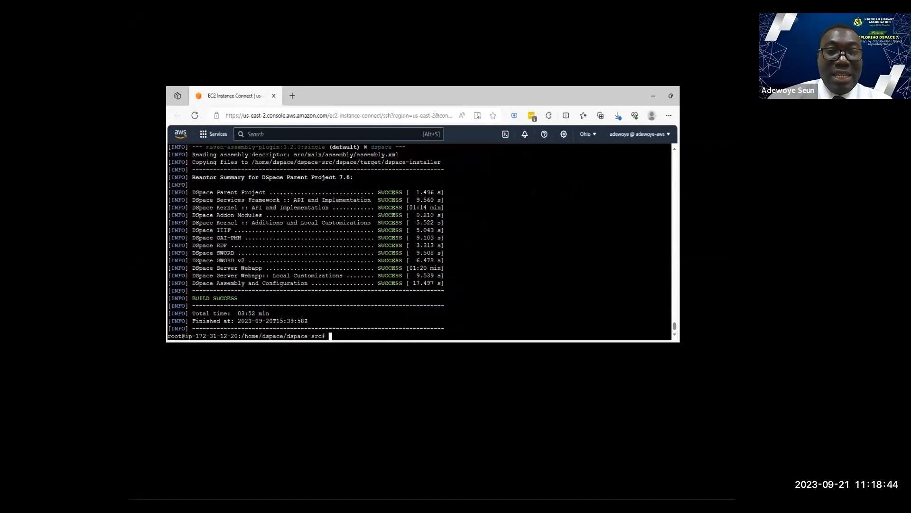
# Move into dspace/target/dspace-installer and run ant fresh_install to install into /opt/dspace-7/server
pyautogui.write('ls')
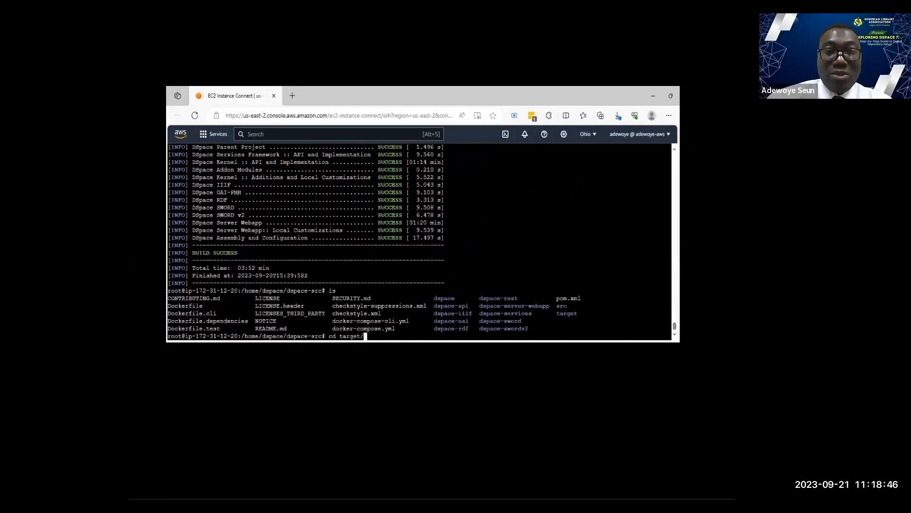
pyautogui.write('ds')
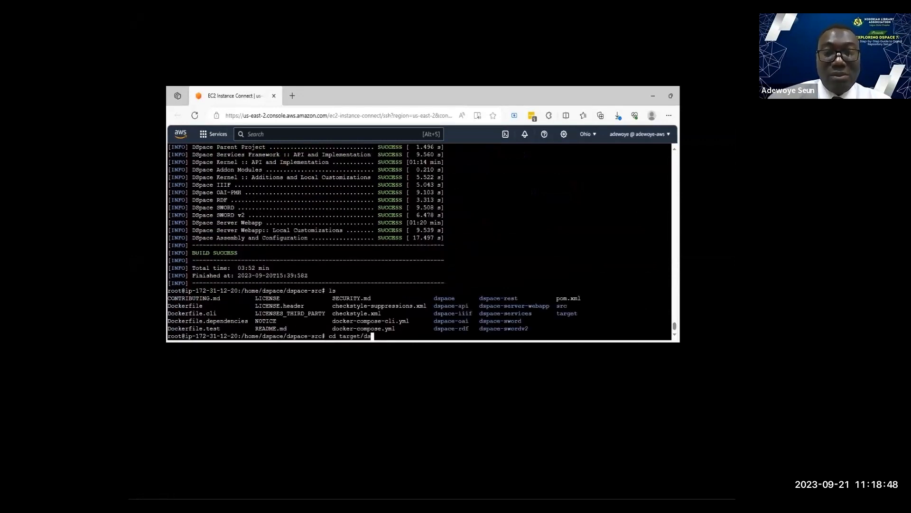
pyautogui.press('BackSpace')
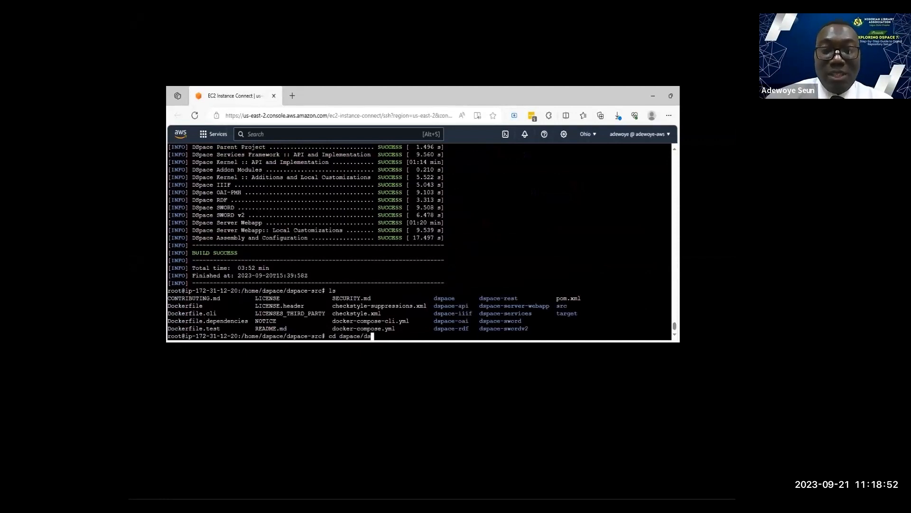
pyautogui.write('target/dspace-installer/')
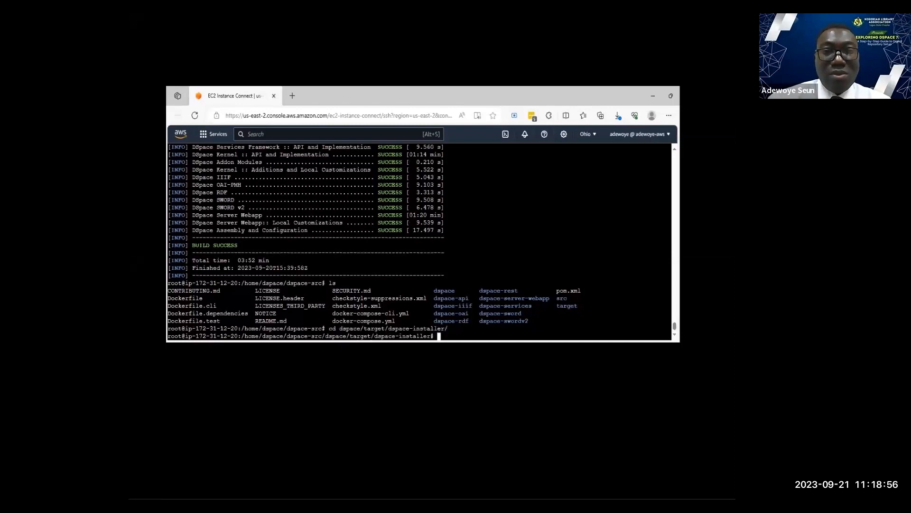
pyautogui.write('pwd')
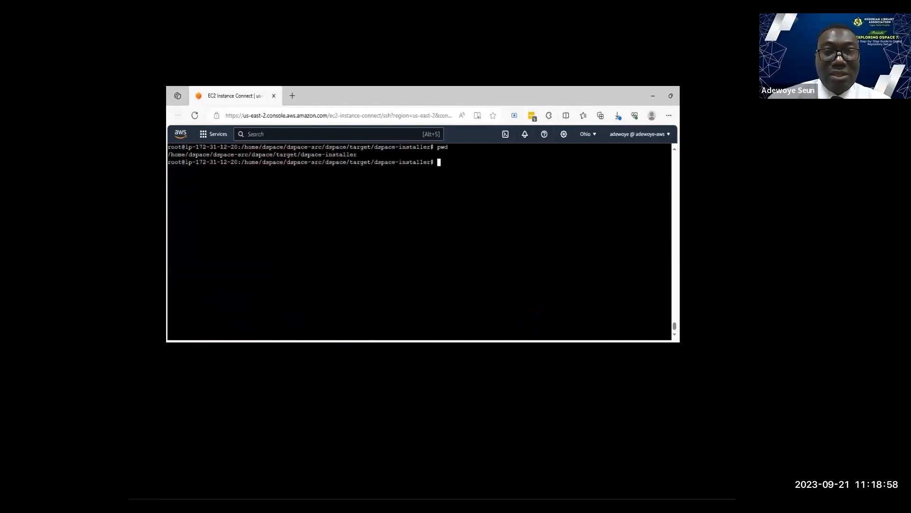
pyautogui.write('ant fr')
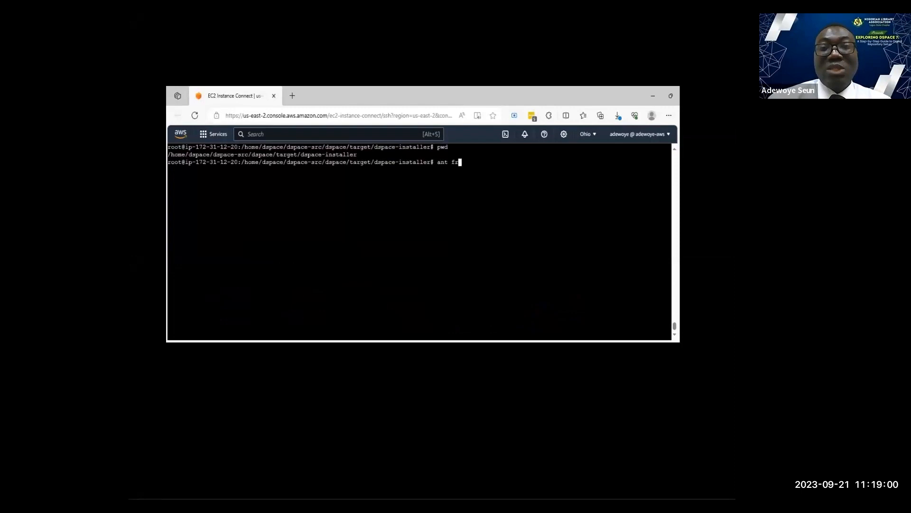
pyautogui.write('esh')
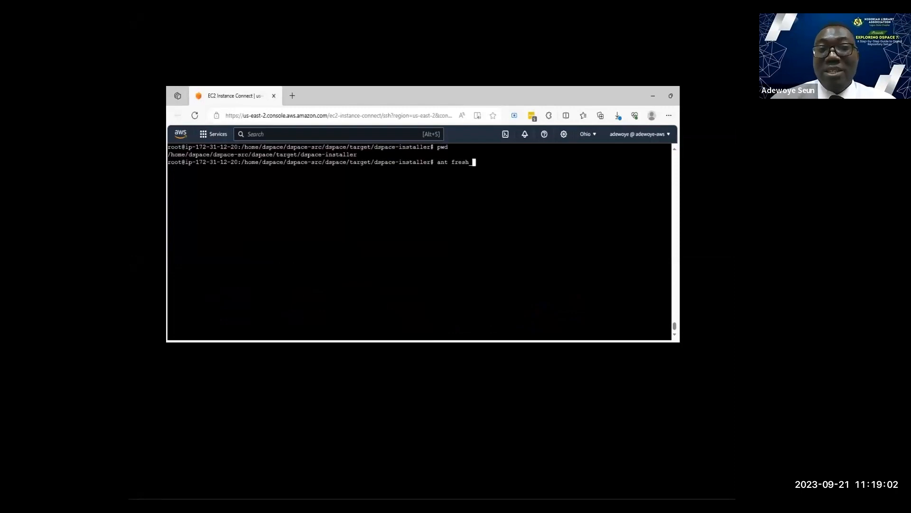
pyautogui.write('_instl')
pyautogui.write('v')
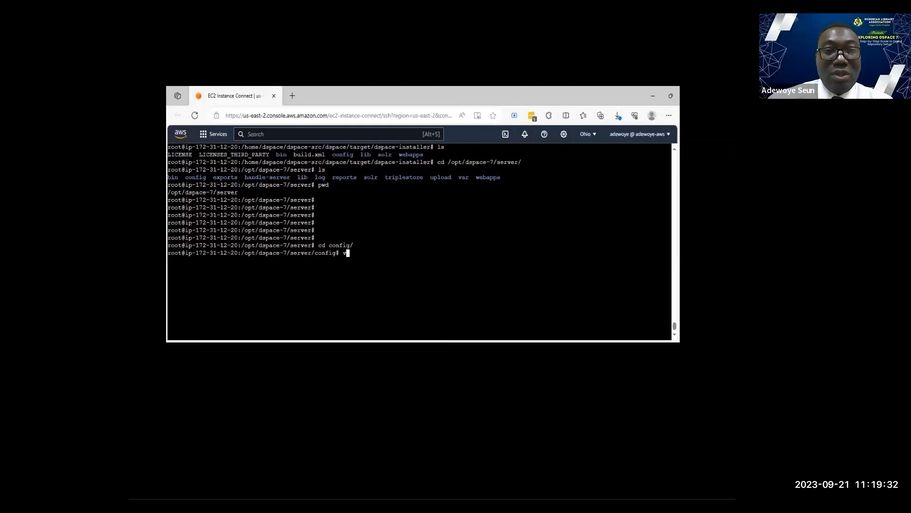
# Review db.url, db.username and db.password in the installed local.cfg, then check tomcat9.service status
pyautogui.write('pwd')
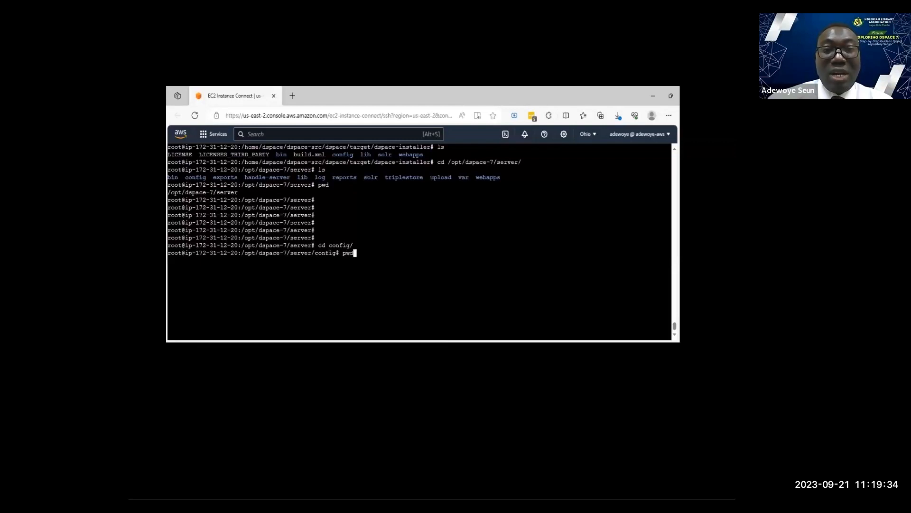
pyautogui.write('vim')
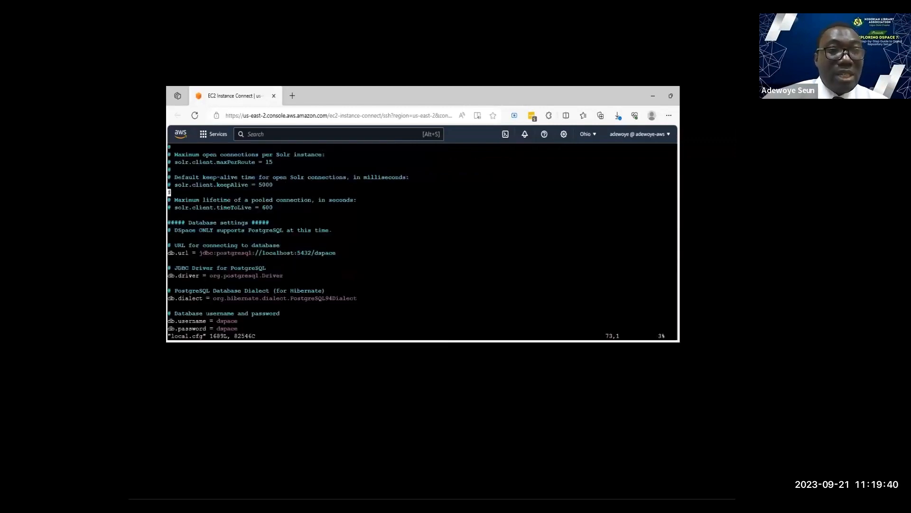
pyautogui.scroll(-3)
pyautogui.write('systemctl status tomcat9.service q')
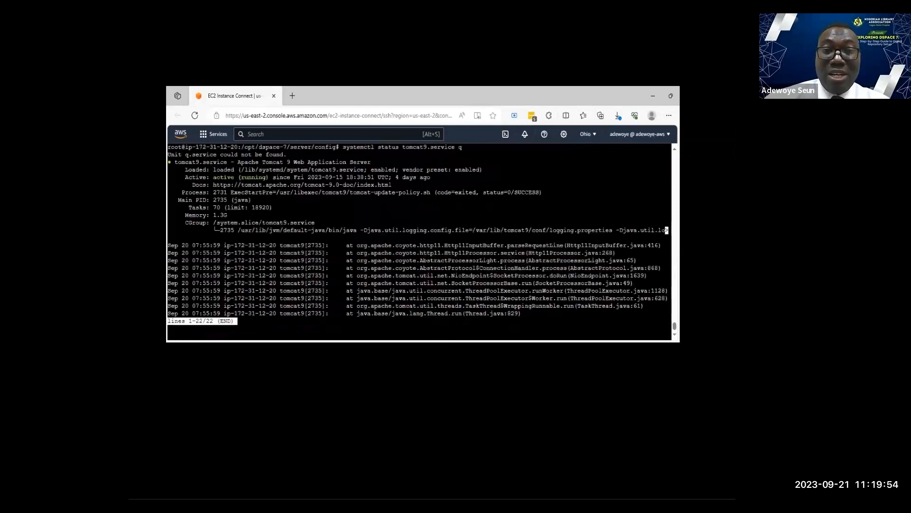
# Quit the systemctl status output before browsing to api-dspace2.sternhost.com/server
pyautogui.press('q')
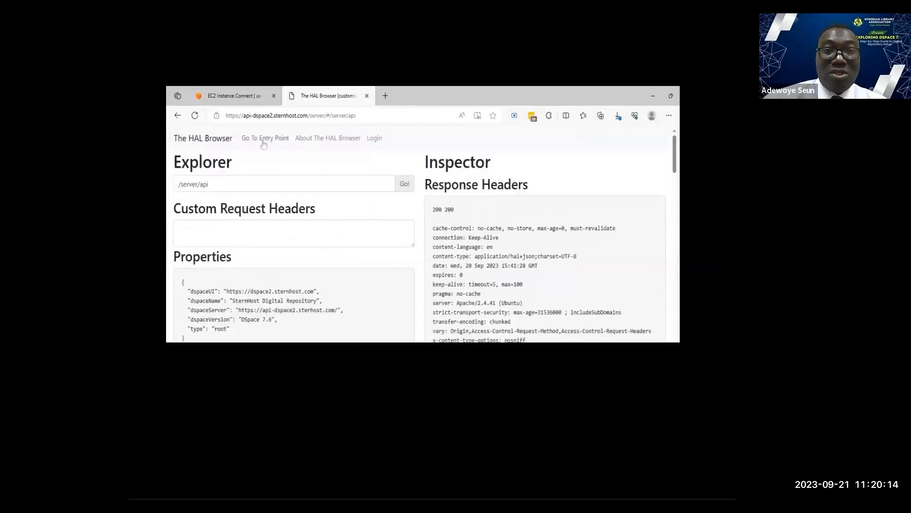
pyautogui.click(231, 95)
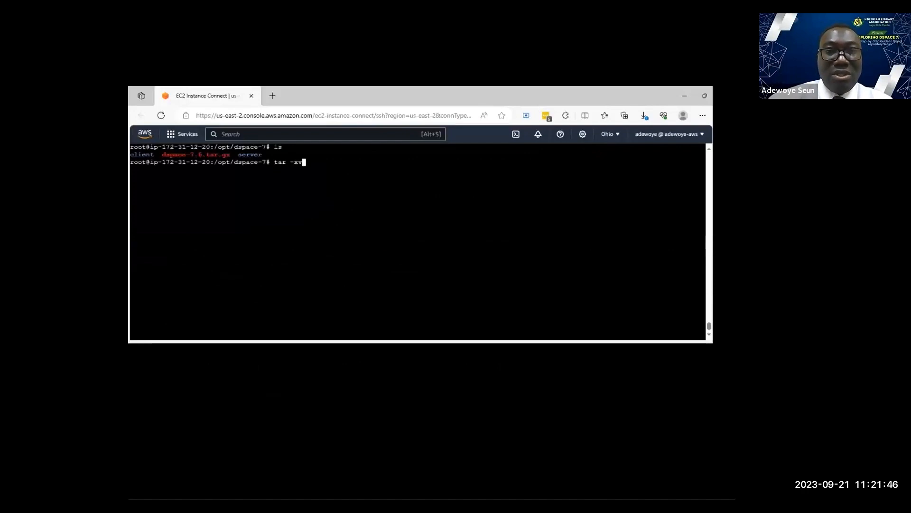
# Extract the dspace-angular 7.6 tarball and rename the folder to client under /opt/dspace-7
pyautogui.write('f dspace-7.6.tar.gz')
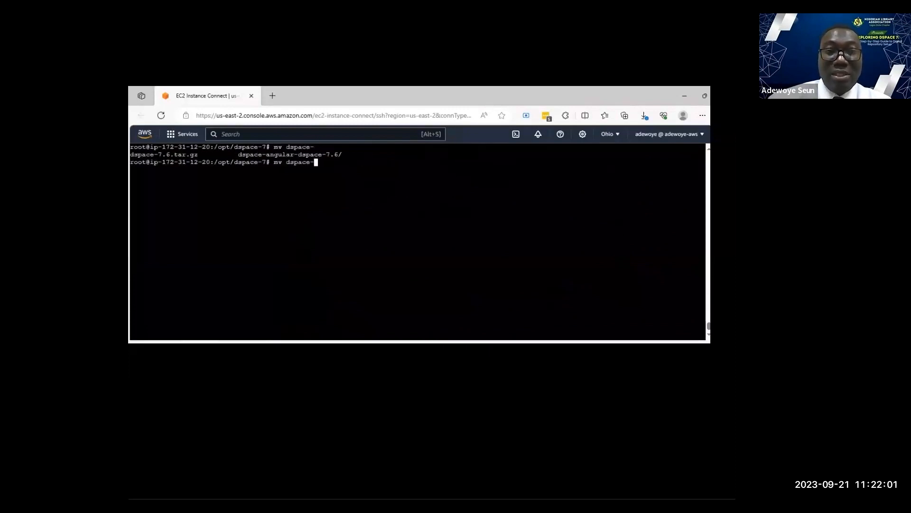
pyautogui.write('angular-dspace-7.6')
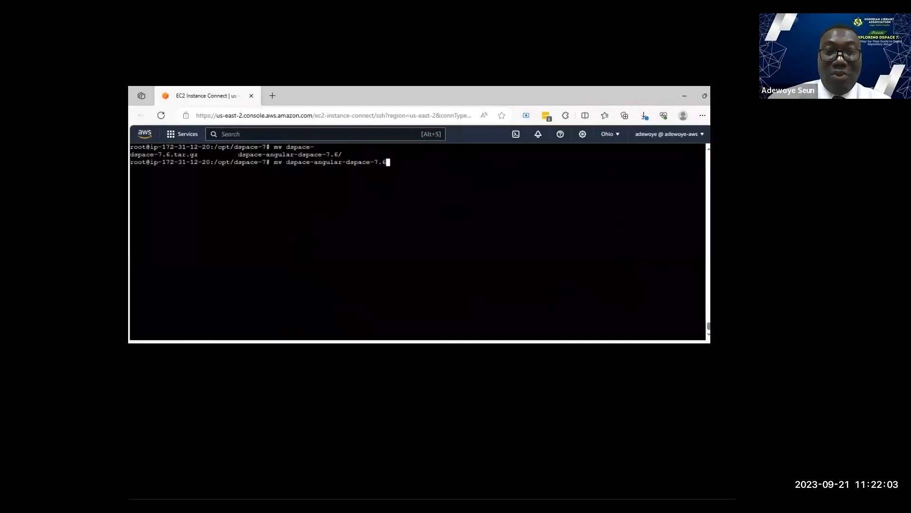
pyautogui.write('client^C')
pyautogui.write('cd client/')
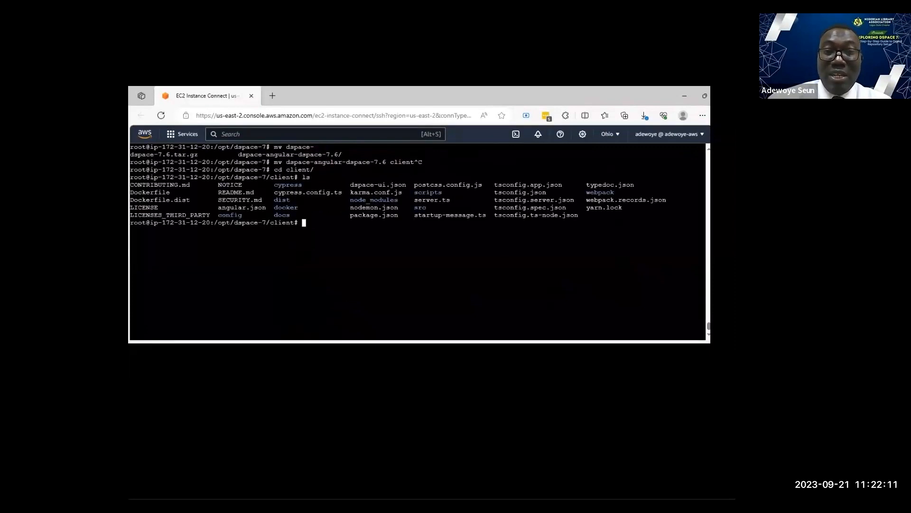
# Run yarn install and yarn build:prod in the client folder, then clear the terminal
pyautogui.write('yarn install')
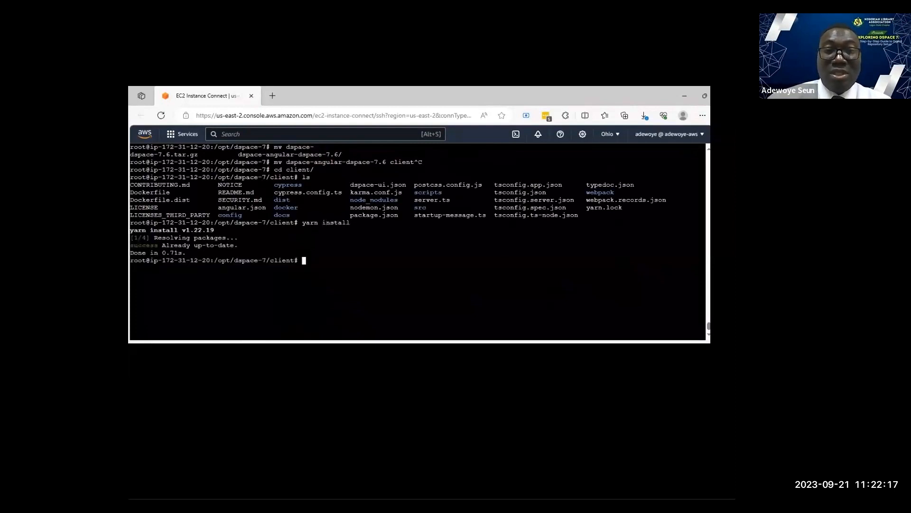
pyautogui.write('yarn build:prod')
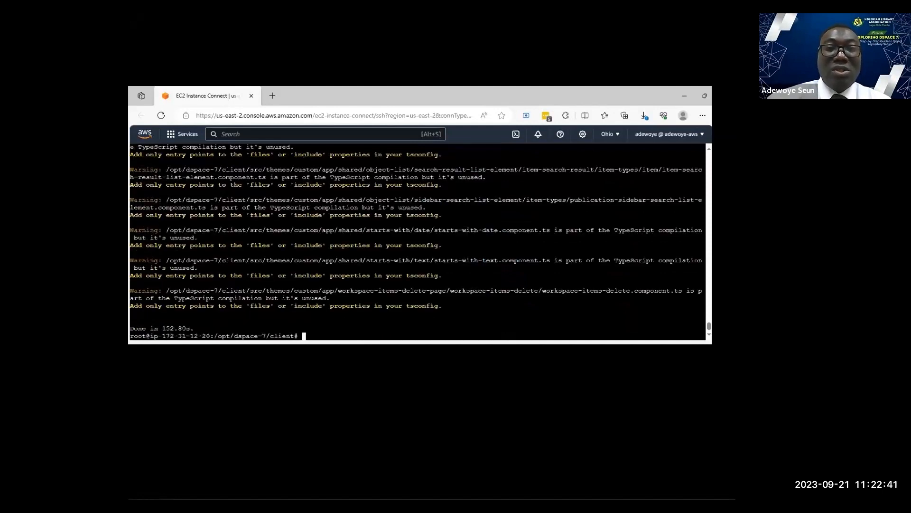
pyautogui.write('ta')
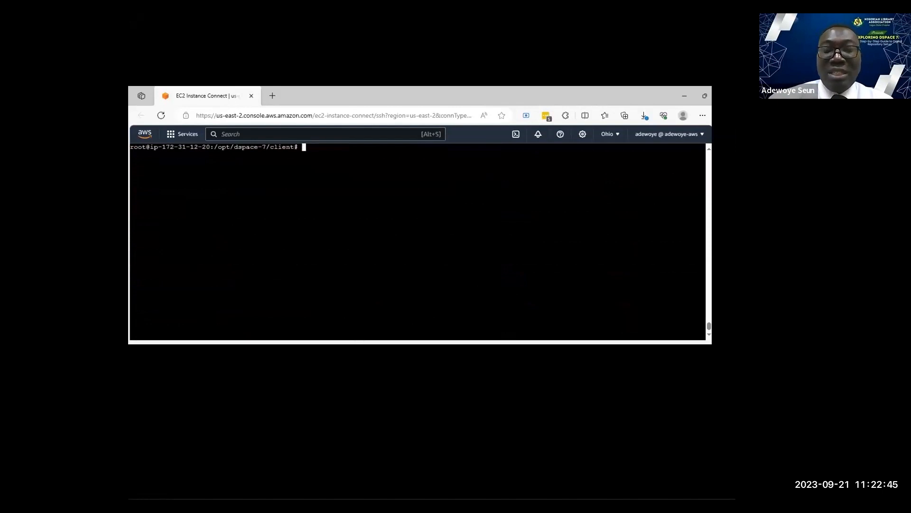
# Run yarn test:rest to get a 200 from api-dspace2.sternhost.com, then move into the config folder
pyautogui.write('yarn test:rest')
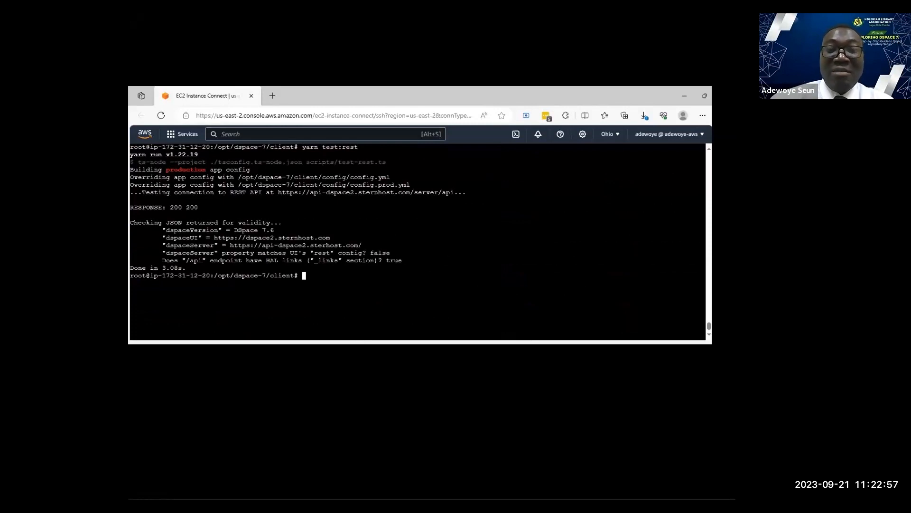
pyautogui.write('ls')
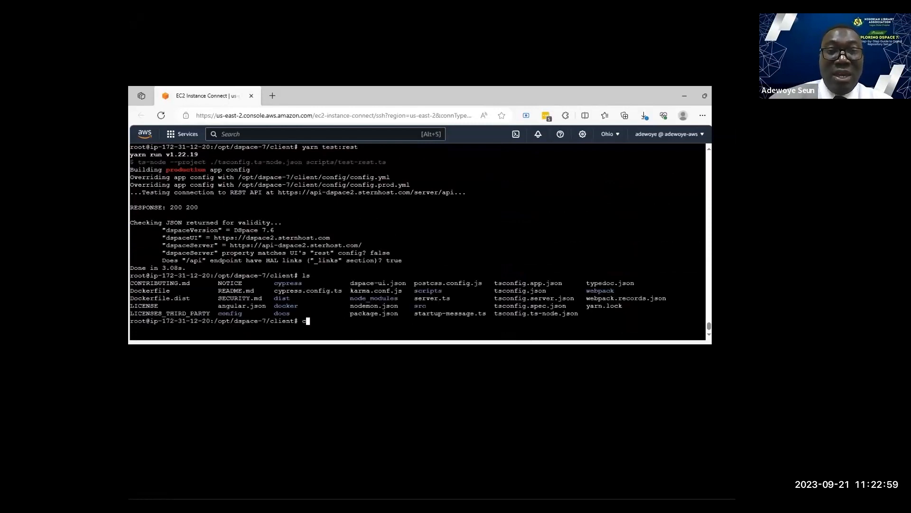
pyautogui.write('d config/')
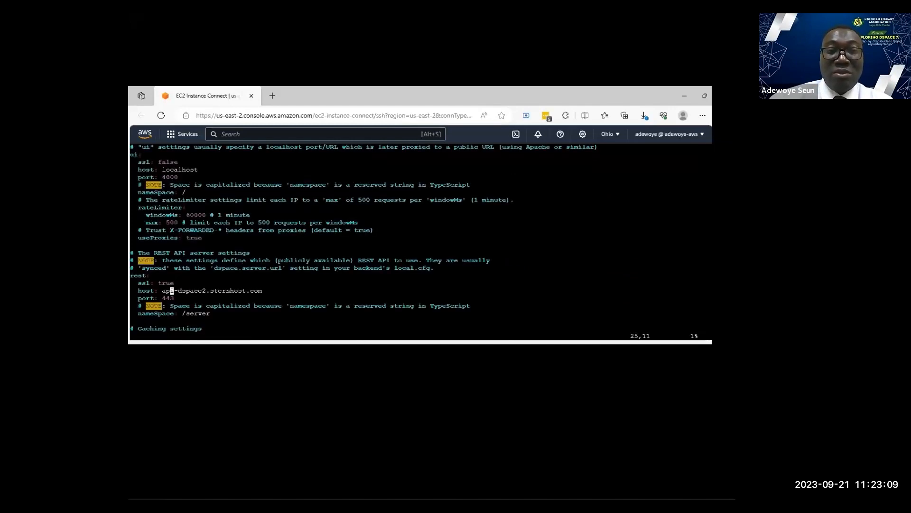
# Review the rest host, port and SSL settings in config.prod.yml in vim
pyautogui.scroll(-3)
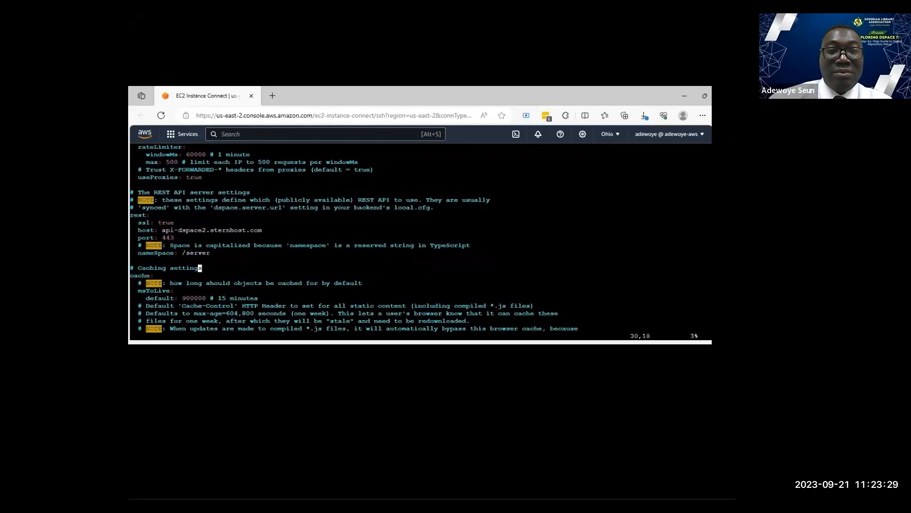
pyautogui.scroll(3)
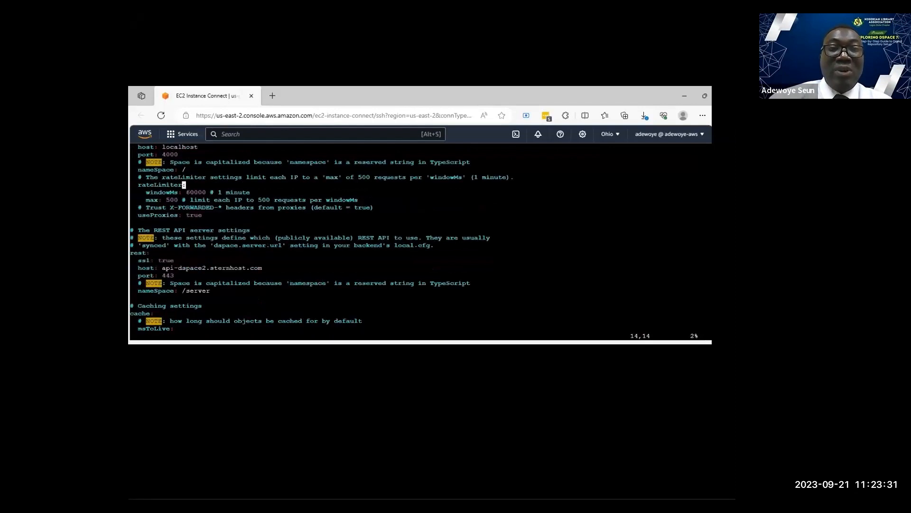
pyautogui.scroll(-3)
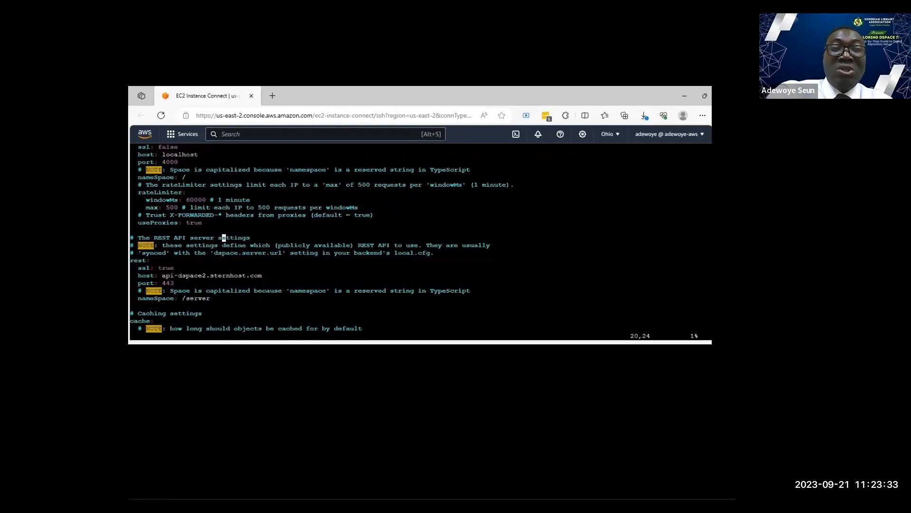
pyautogui.scroll(-3)
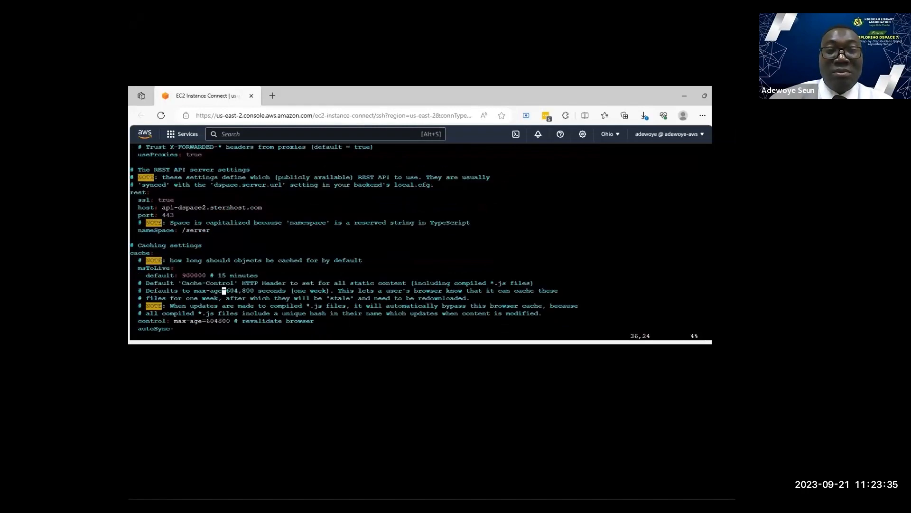
pyautogui.scroll(-3)
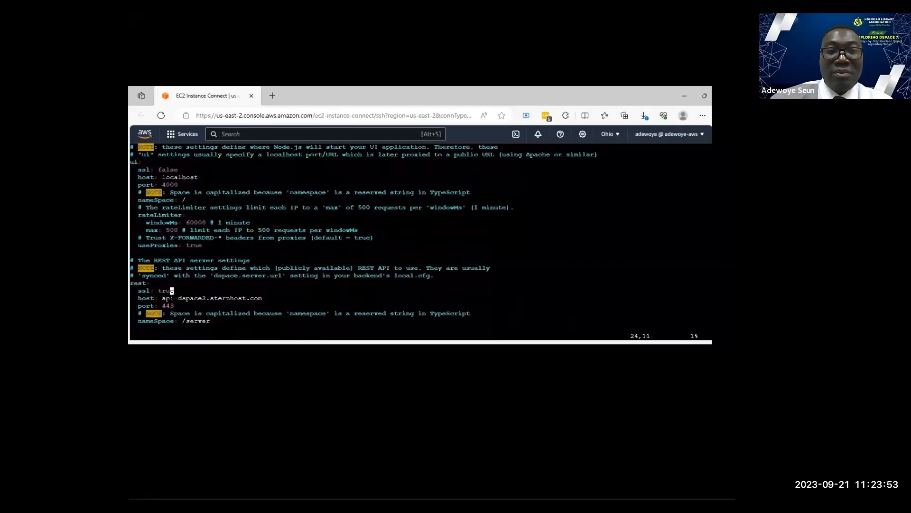
pyautogui.scroll(-3)
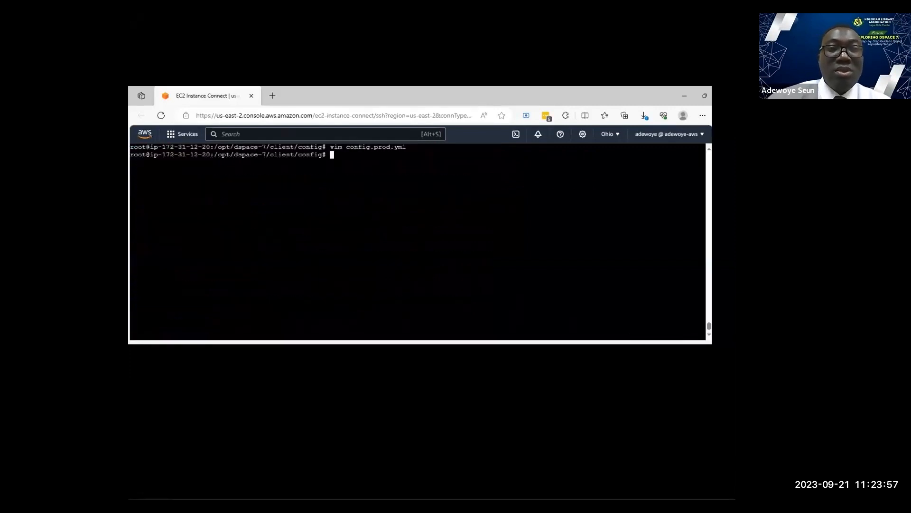
# Run pm2 status to confirm four dspace-ui 7.6.0 instances are online
pyautogui.write('pm2')
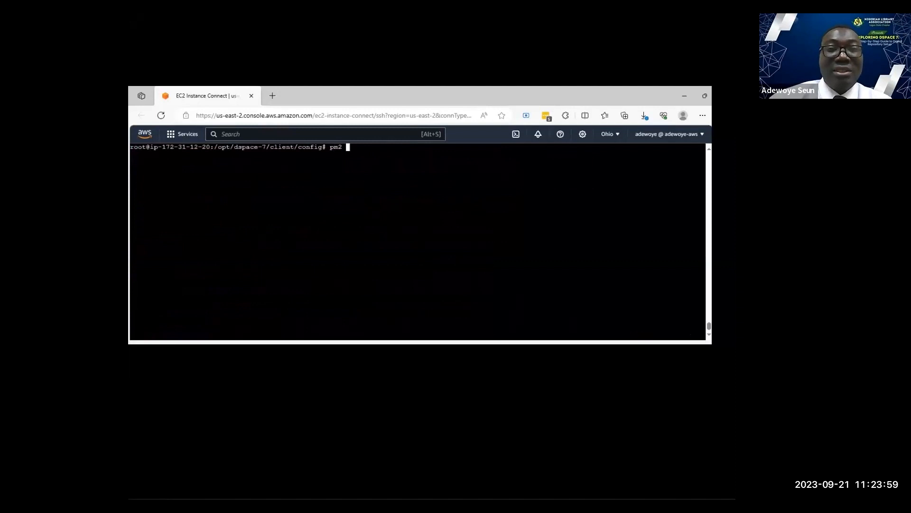
pyautogui.write('status ds')
pyautogui.write('cd ..')
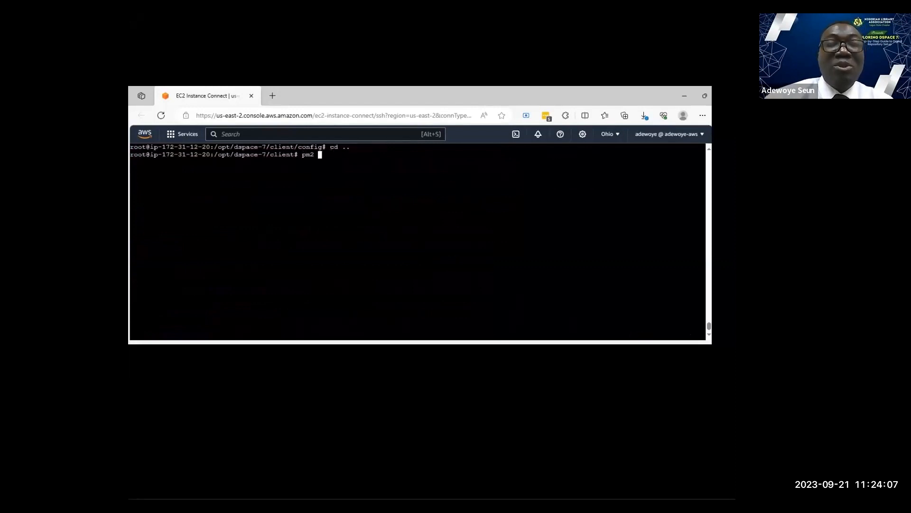
pyautogui.write('atus dspace-ui.json')
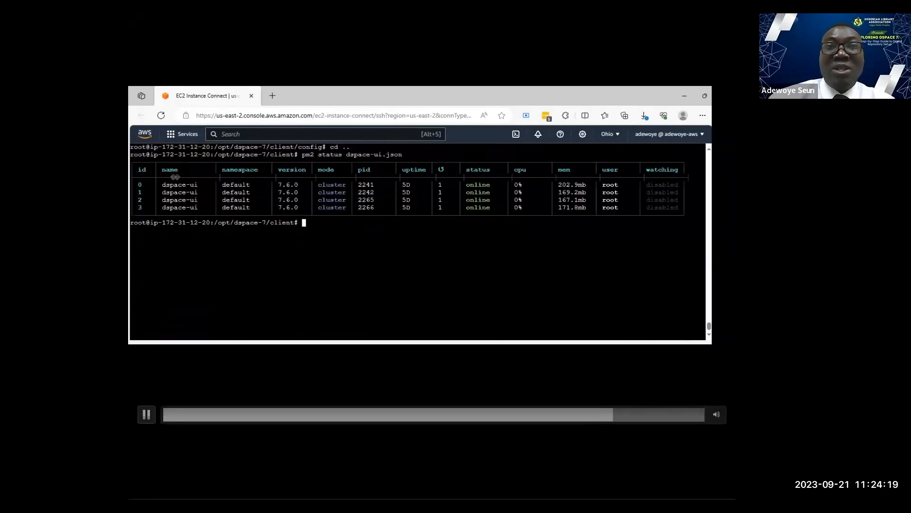
pyautogui.write('p')
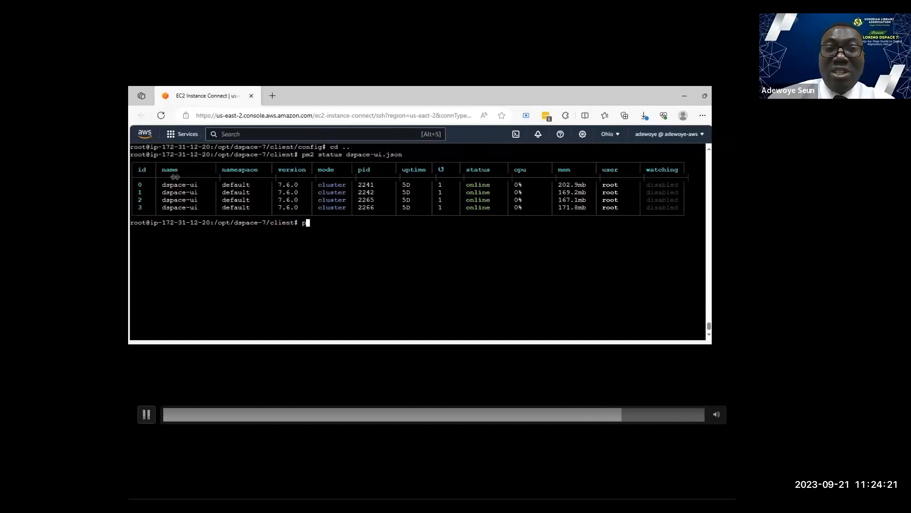
# Enter the pm2 stop dspace-ui.json command
pyautogui.write('pm2 stop')
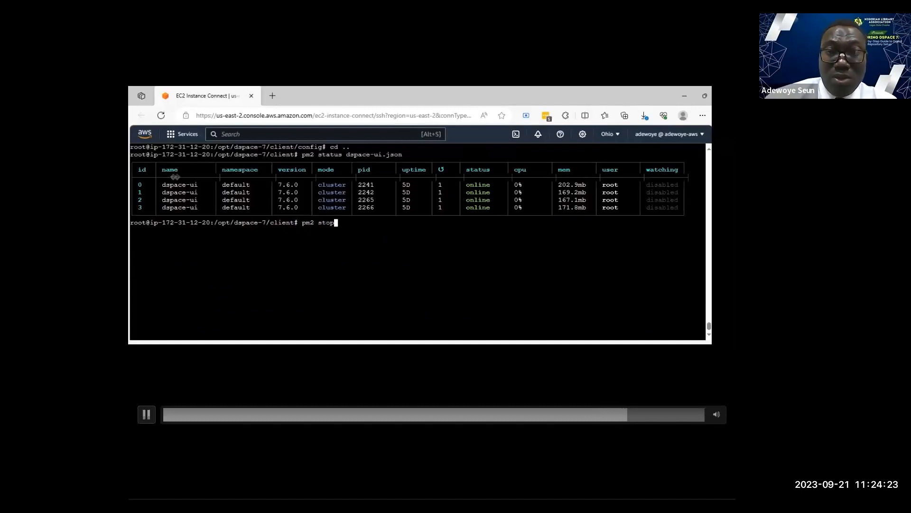
pyautogui.write('dspace-ui.json')
pyautogui.write('ping')
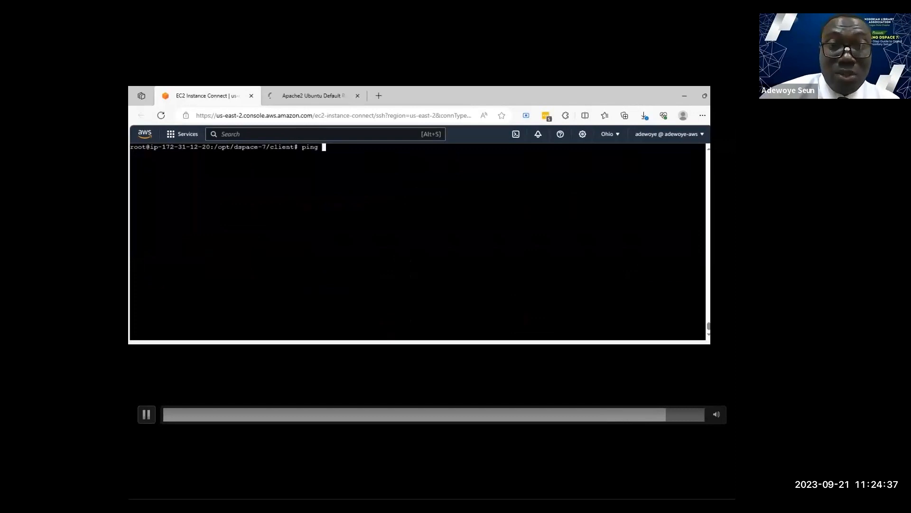
# View the live DSpace home page at dspace.sternhost.com and return to the terminal
pyautogui.click(312, 95)
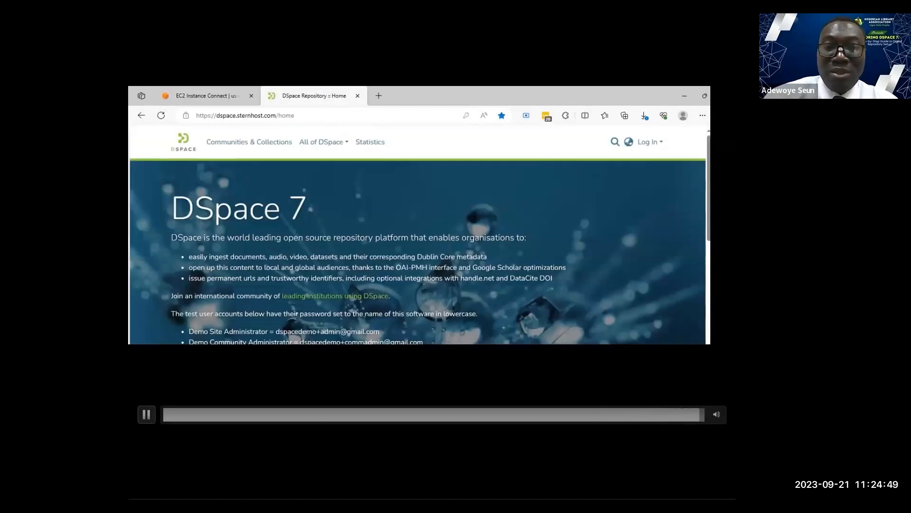
pyautogui.click(204, 95)
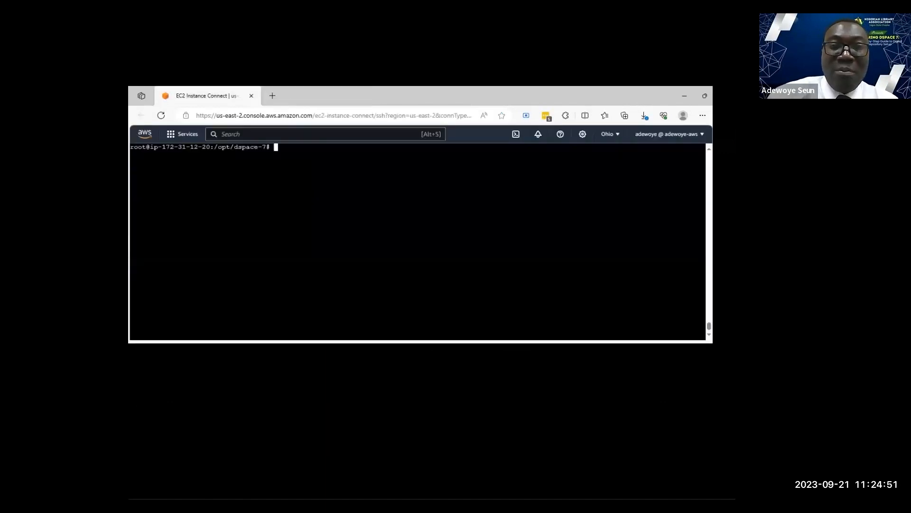
# Start a wget of the dspace-angular 7.6 release tarball from GitHub
pyautogui.write('wget')
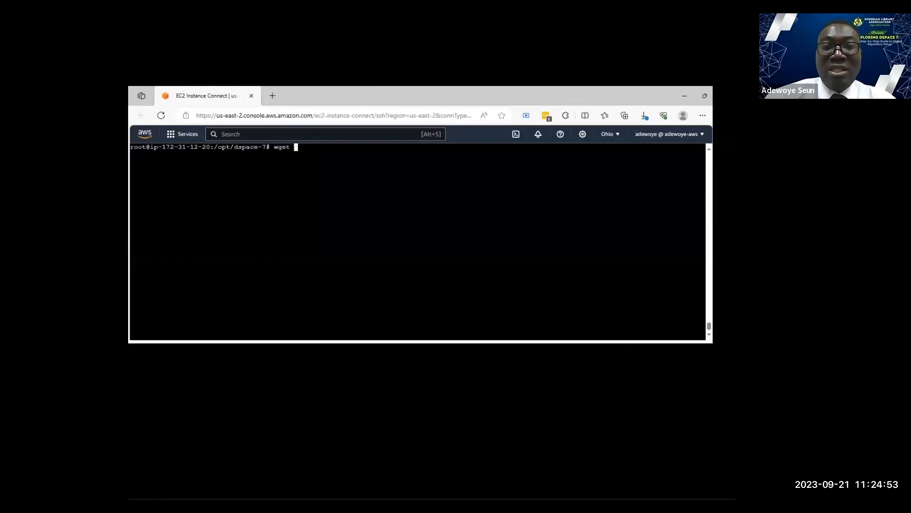
pyautogui.write('https://github.com/DSpace/dspace-angular/archive/refs/tags/dspace-7.6.tar.gz')
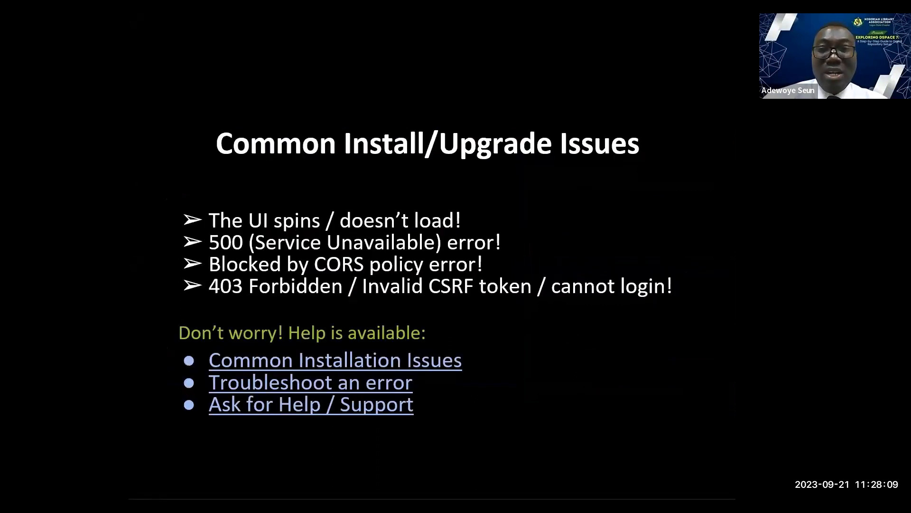
pyautogui.press('Right')
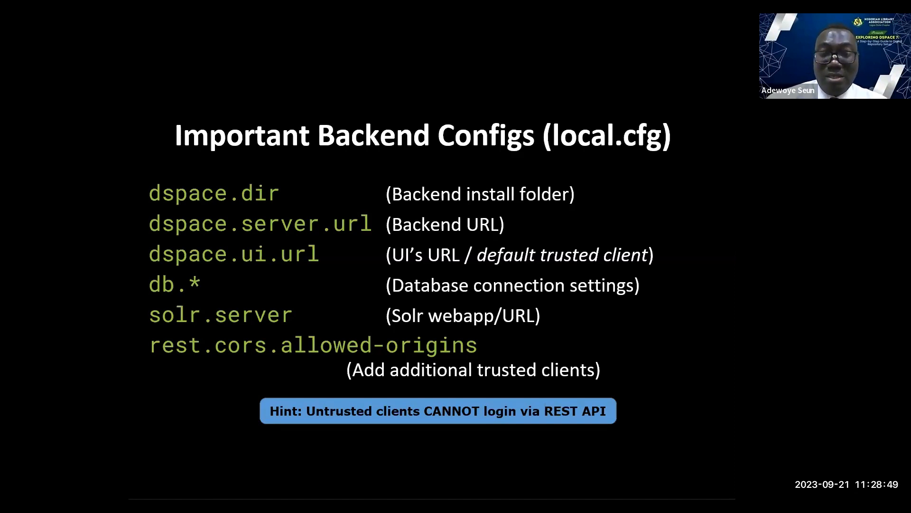
# Advance the slideshow to the About SternHost slide
pyautogui.press('Right')
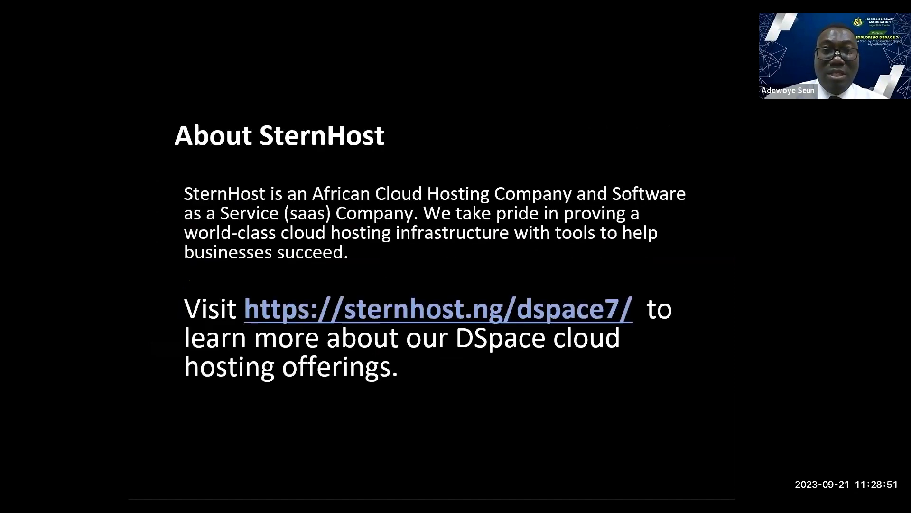